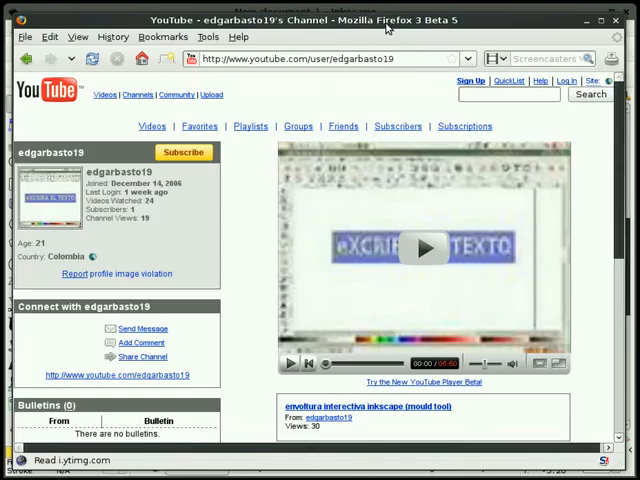
pyautogui.moveTo(380, 100)
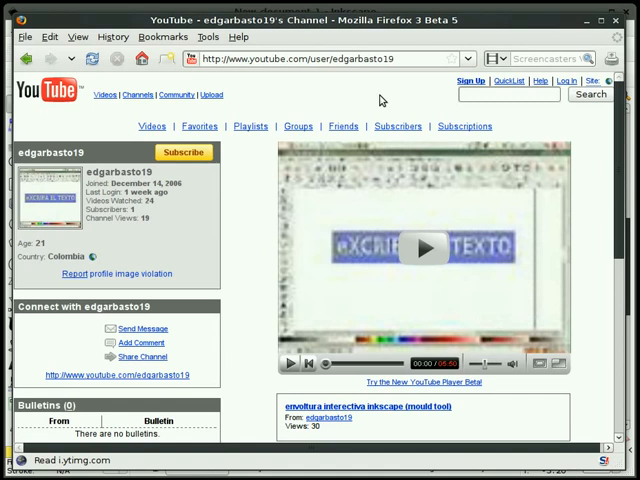
pyautogui.moveTo(367, 98)
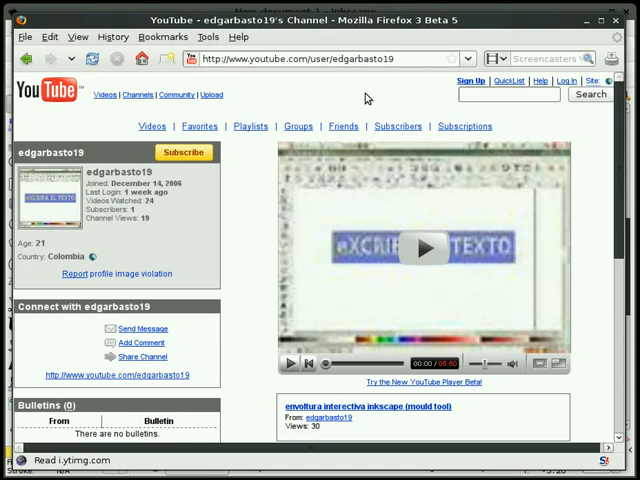
pyautogui.moveTo(231, 211)
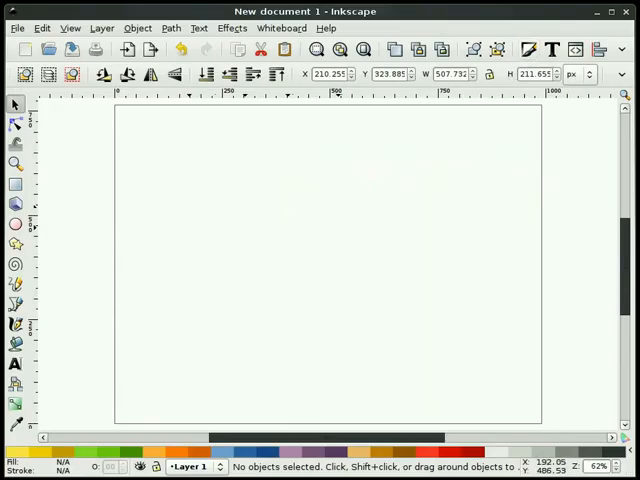
# Type the word BORDERS on the page with the Text tool
pyautogui.click(15, 364)
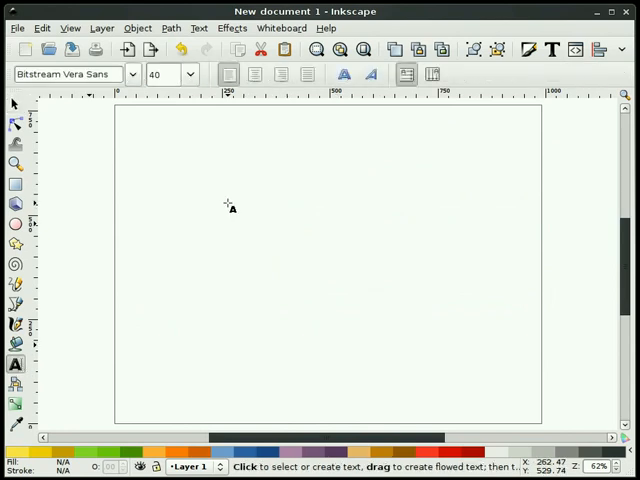
pyautogui.click(204, 262)
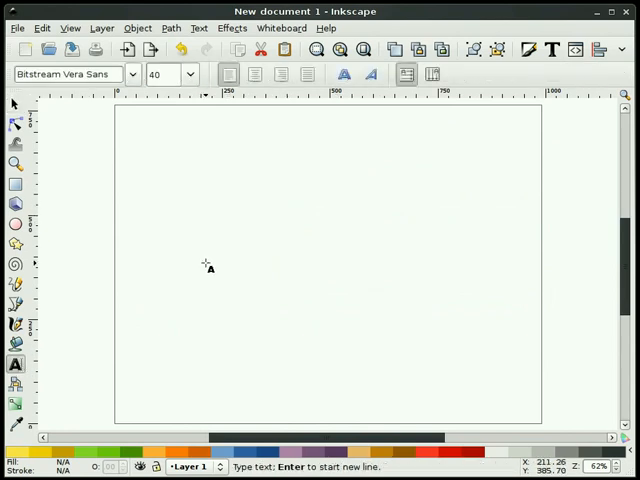
pyautogui.write('BORDERS')
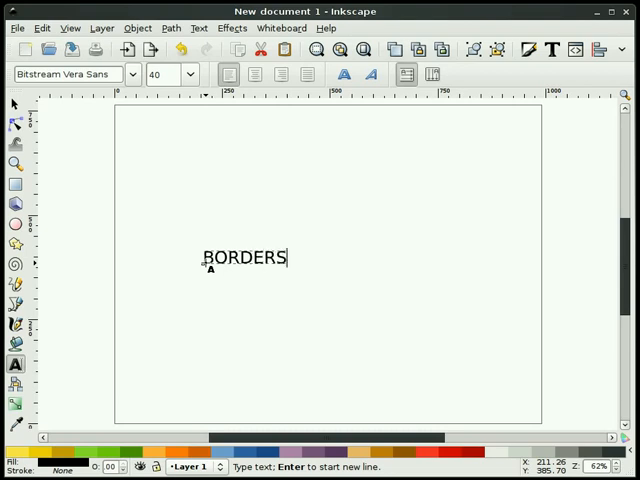
# Make the BORDERS text bold and scale it up across the page
pyautogui.click(15, 104)
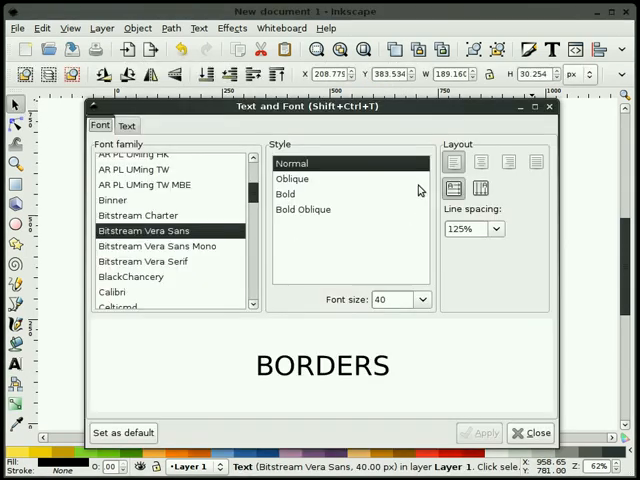
pyautogui.click(285, 193)
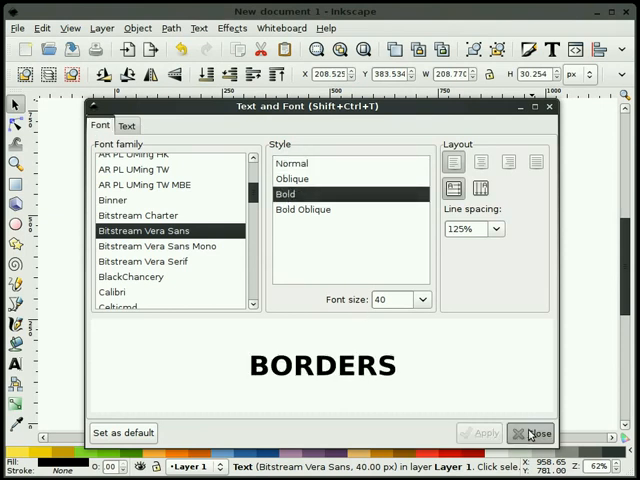
pyautogui.click(533, 432)
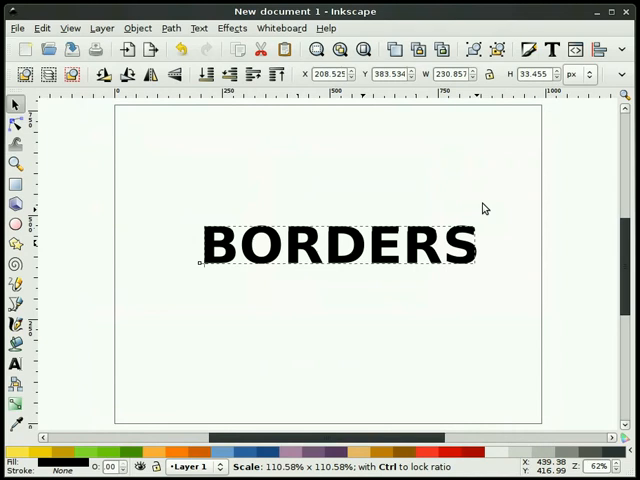
pyautogui.click(350, 245)
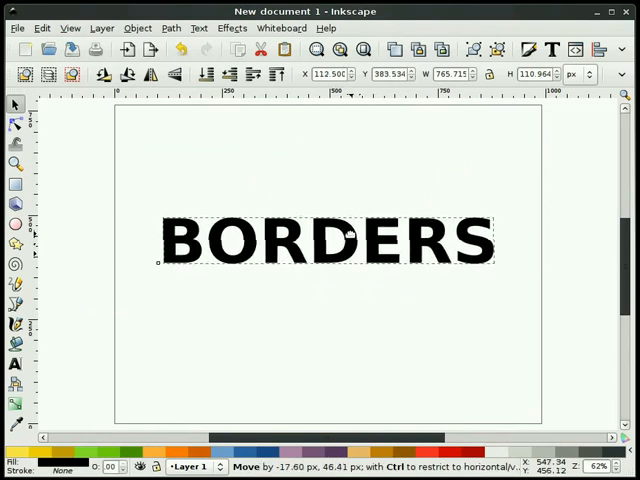
pyautogui.click(57, 204)
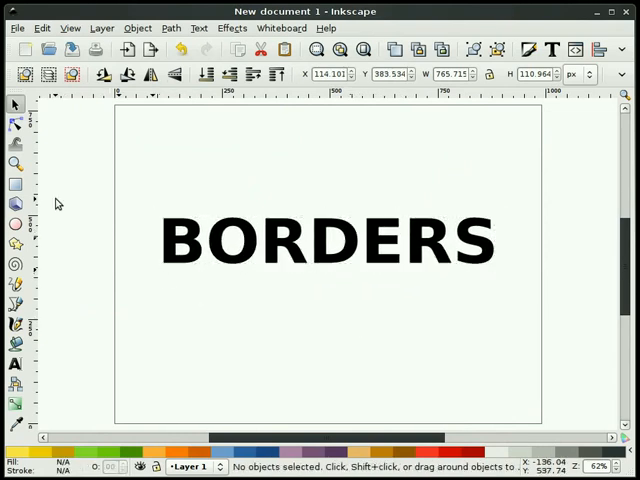
# Draw a rectangle over the BORDERS text and lower it behind the text
pyautogui.click(15, 184)
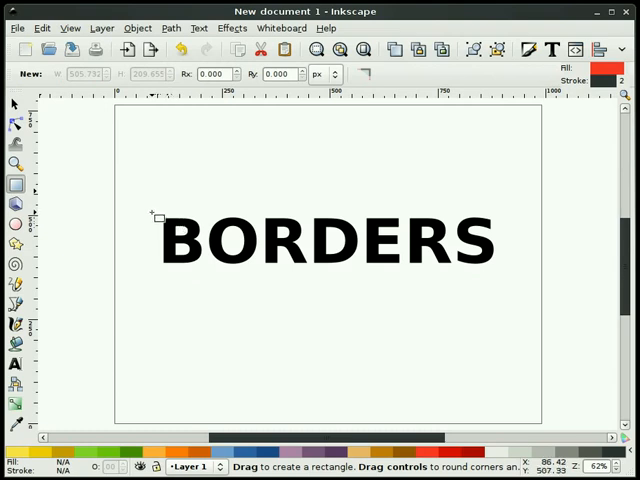
pyautogui.moveTo(150, 213); pyautogui.dragTo(503, 280)
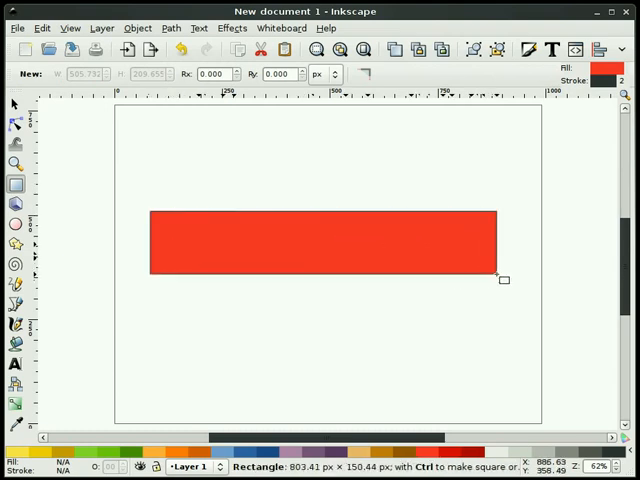
pyautogui.click(15, 104)
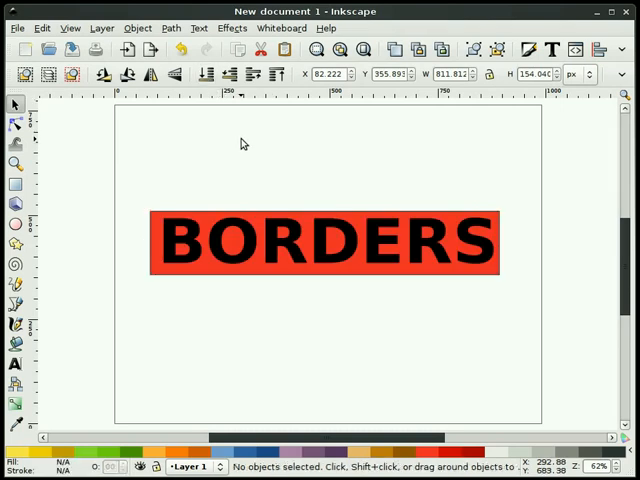
pyautogui.moveTo(258, 261)
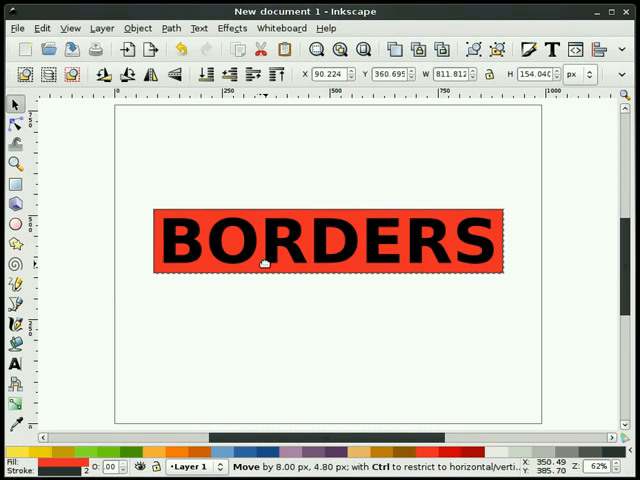
pyautogui.click(157, 323)
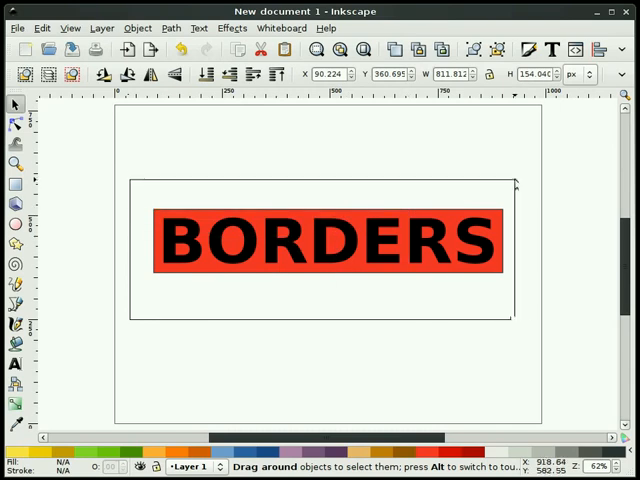
# Select the rectangle and text and centre both relative to the page
pyautogui.click(597, 49)
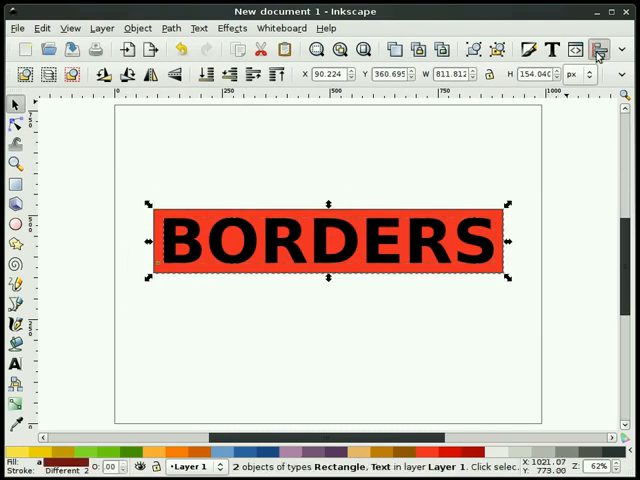
pyautogui.click(597, 49)
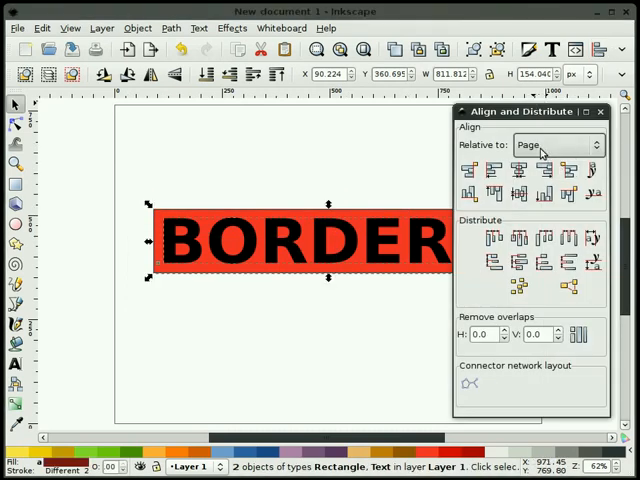
pyautogui.click(518, 170)
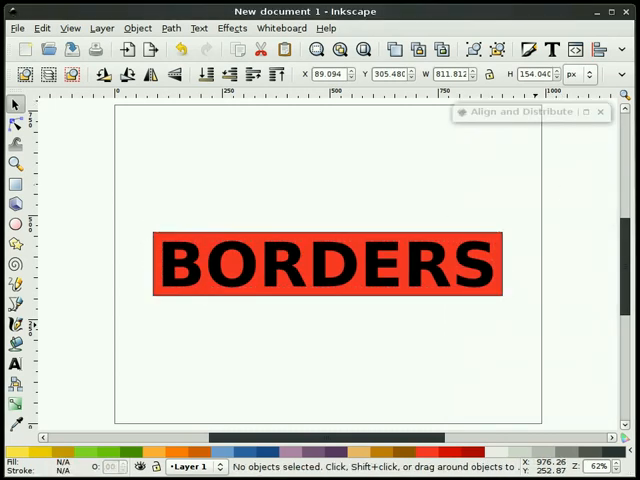
pyautogui.moveTo(378, 364)
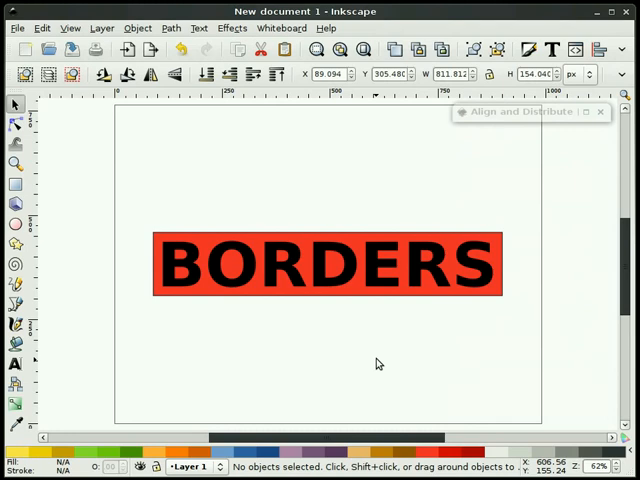
pyautogui.moveTo(227, 329)
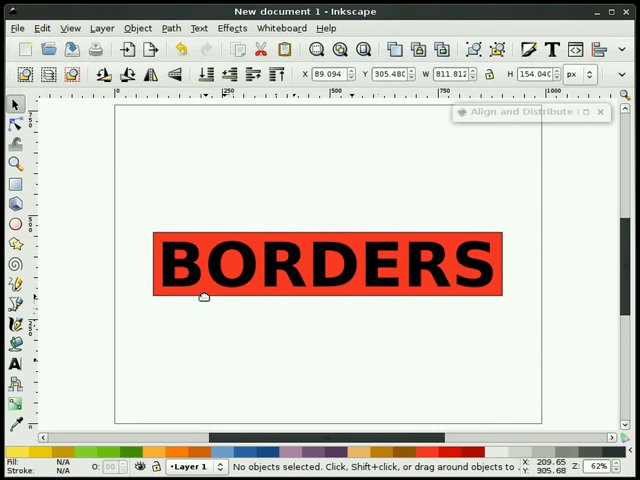
# Remove the rectangle's red fill and convert the rectangle and BORDERS text to paths
pyautogui.click(325, 265)
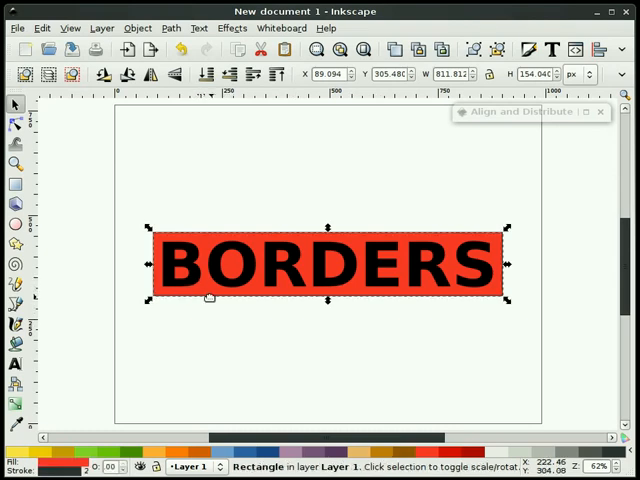
pyautogui.rightClick(70, 470)
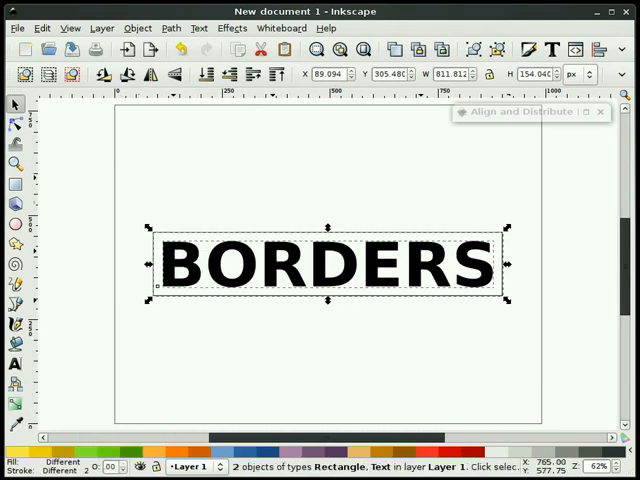
pyautogui.click(170, 27)
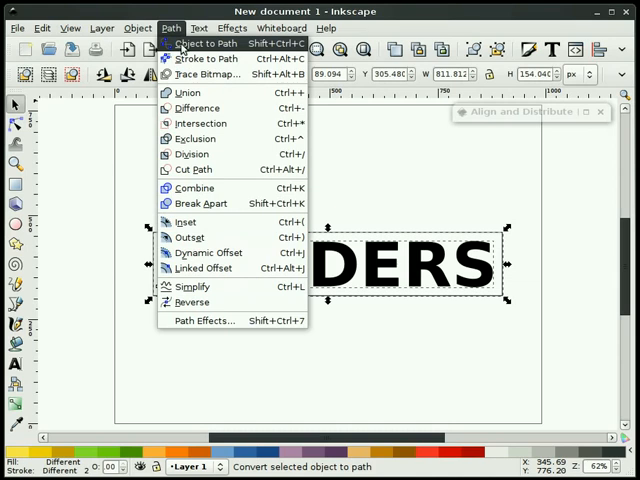
pyautogui.click(197, 43)
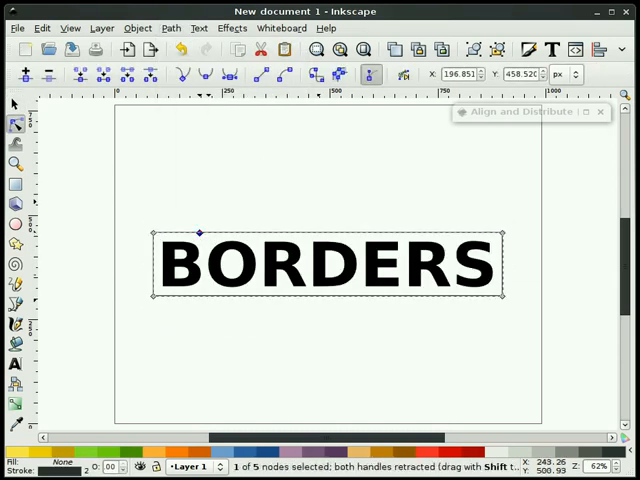
pyautogui.click(183, 50)
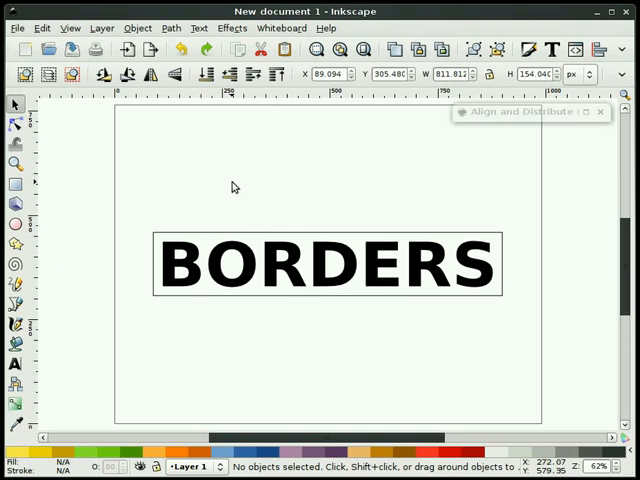
pyautogui.moveTo(142, 337)
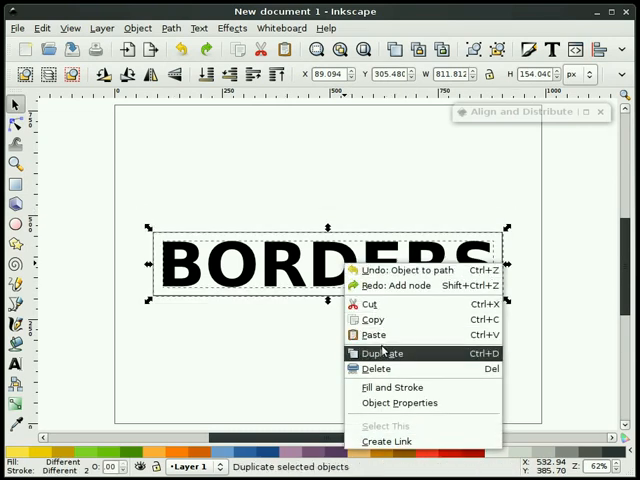
# Duplicate the framed BORDERS text and position the copy as a second heading
pyautogui.click(381, 353)
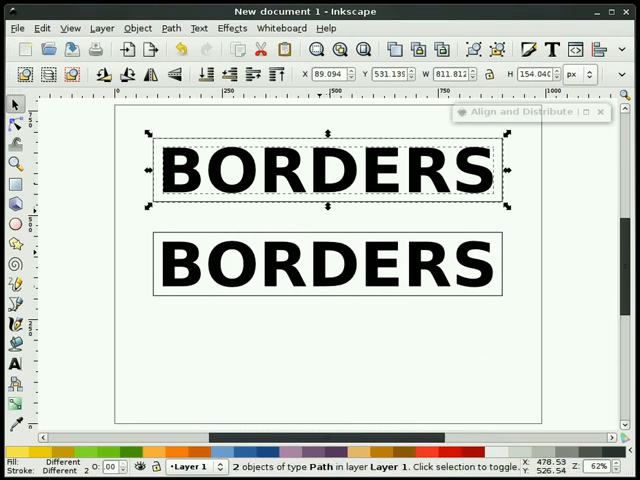
pyautogui.click(303, 330)
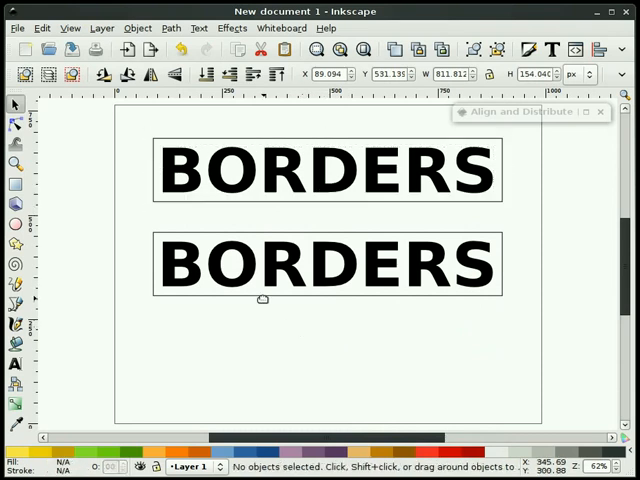
pyautogui.click(328, 264)
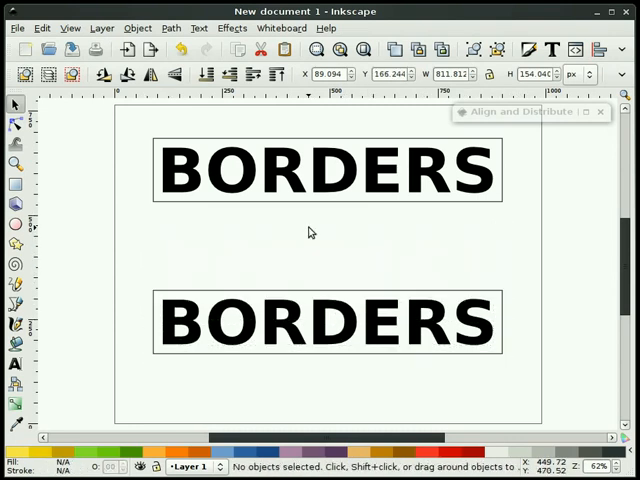
pyautogui.moveTo(226, 358)
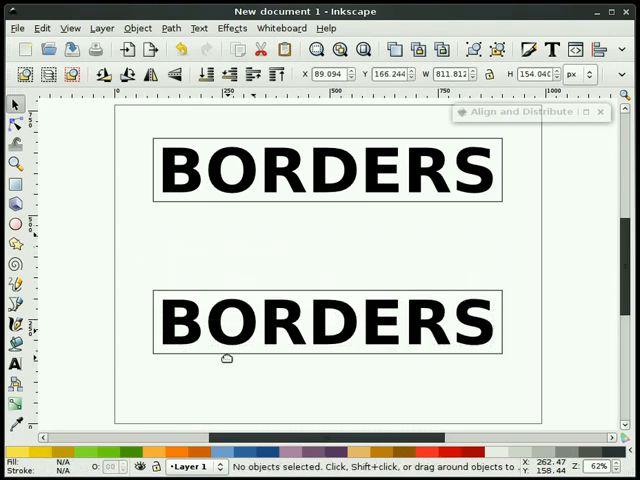
# Select the lower border rectangle and edit its corner nodes with the Node tool
pyautogui.click(327, 322)
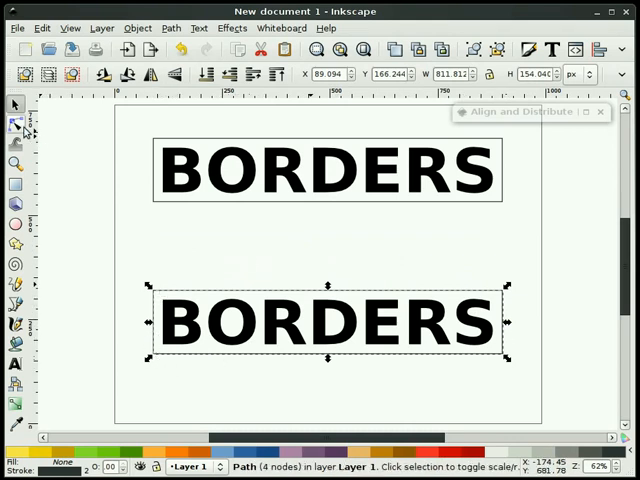
pyautogui.click(15, 123)
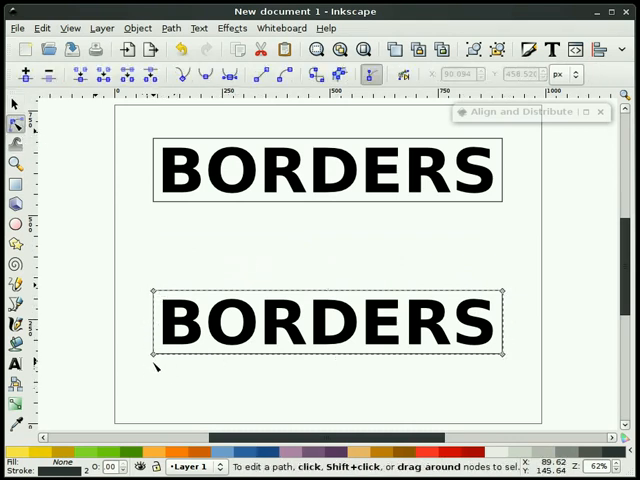
pyautogui.moveTo(510, 345)
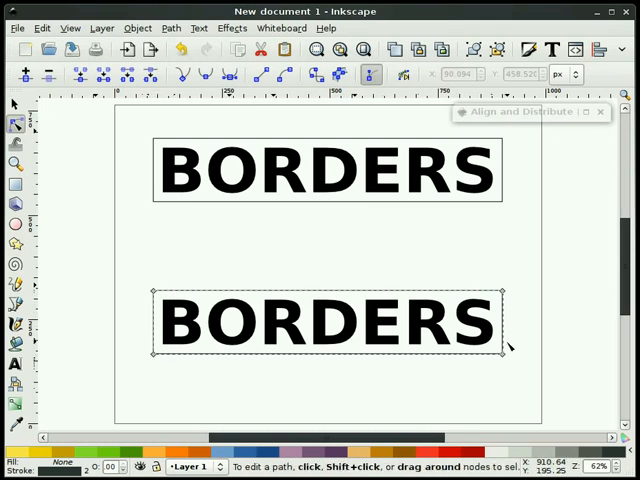
pyautogui.moveTo(310, 403)
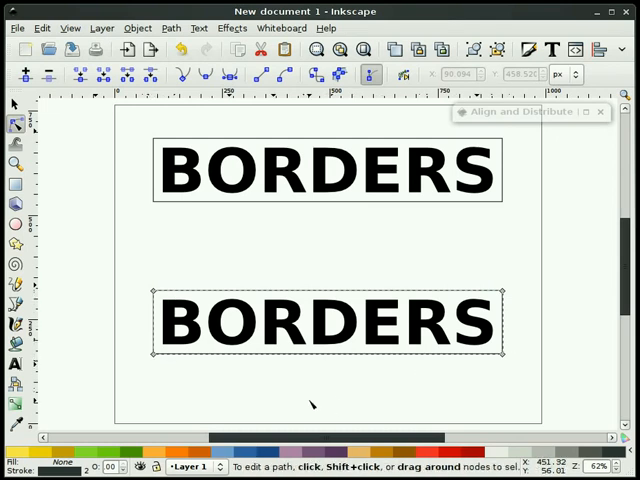
pyautogui.moveTo(140, 385)
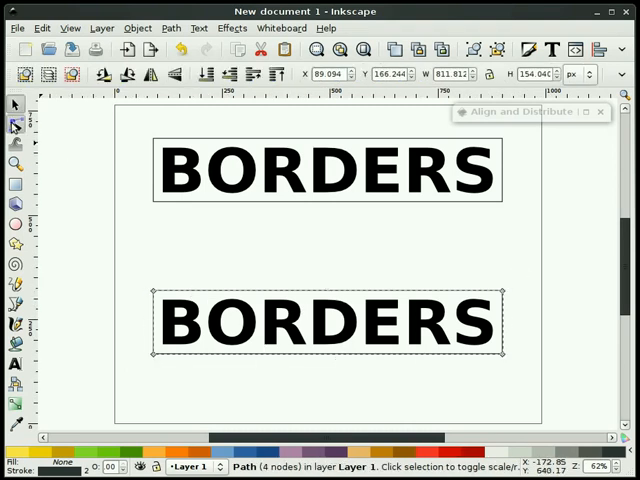
pyautogui.click(15, 123)
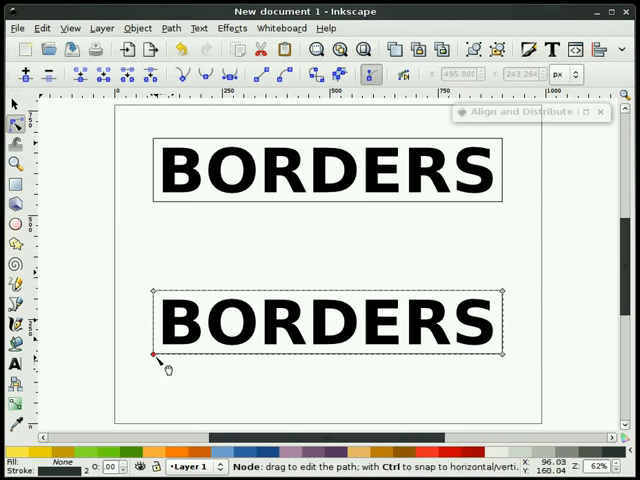
pyautogui.moveTo(158, 360)
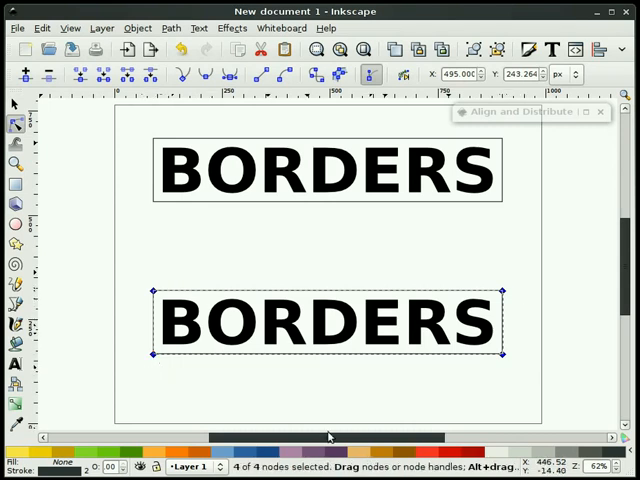
pyautogui.moveTo(260, 403)
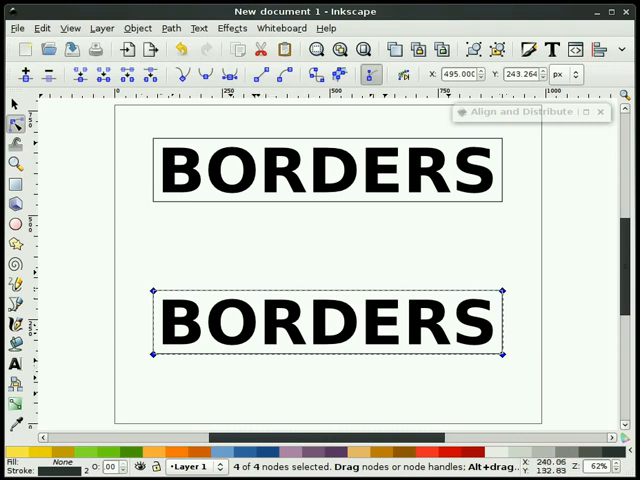
pyautogui.moveTo(25, 73)
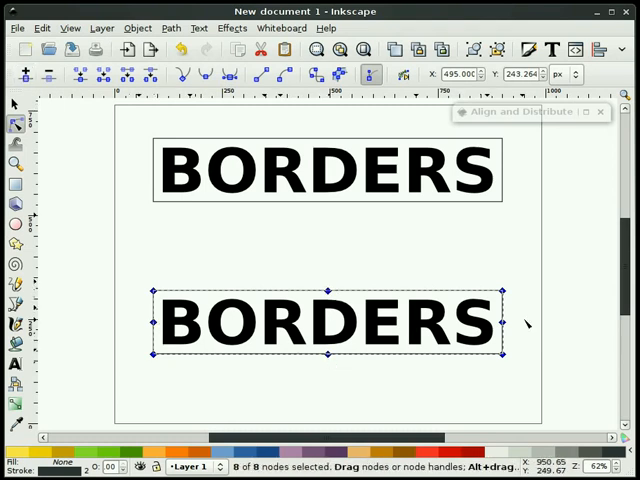
# Combine the lower BORDERS lettering and its border into a single path
pyautogui.click(15, 104)
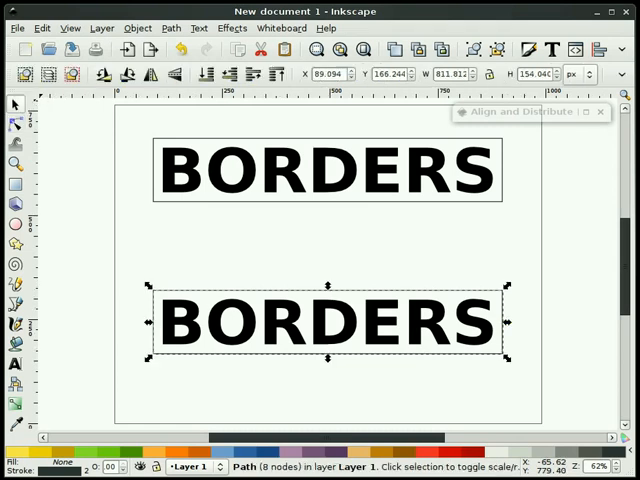
pyautogui.click(143, 375)
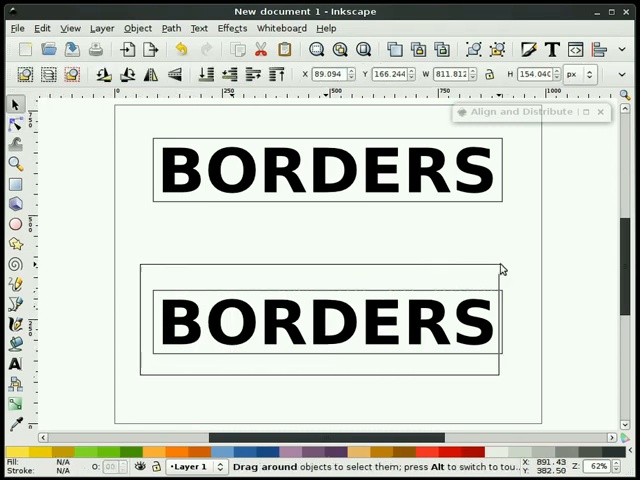
pyautogui.click(325, 322)
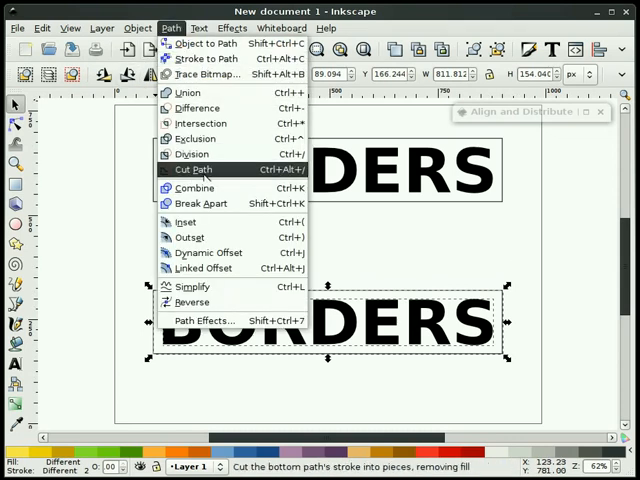
pyautogui.click(191, 170)
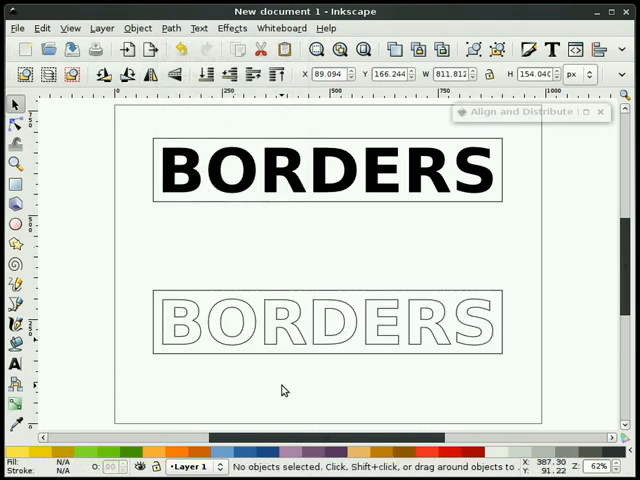
pyautogui.moveTo(328, 374)
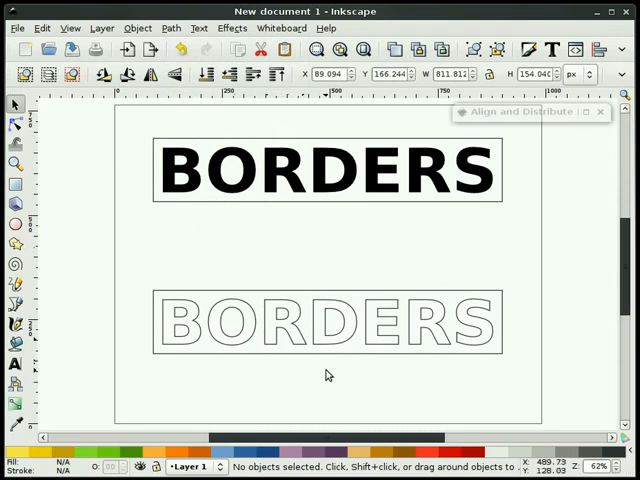
pyautogui.moveTo(195, 381)
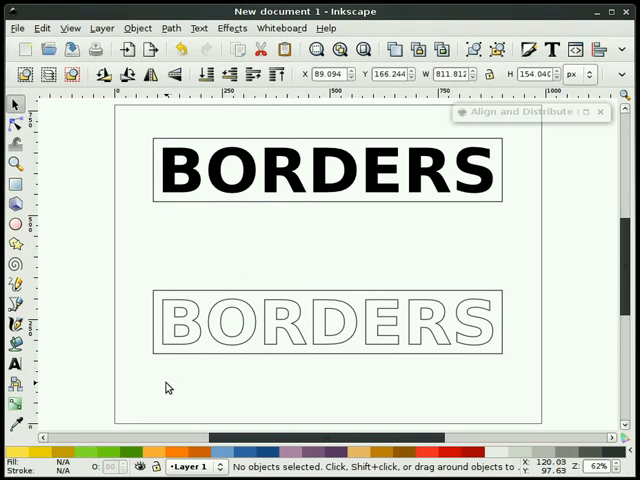
pyautogui.moveTo(167, 388)
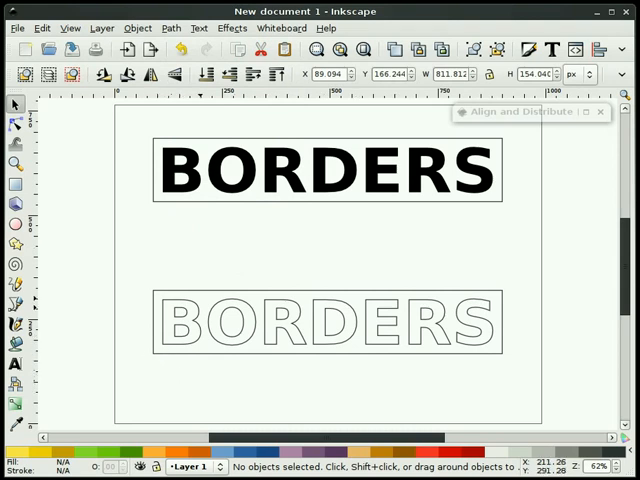
pyautogui.moveTo(222, 328)
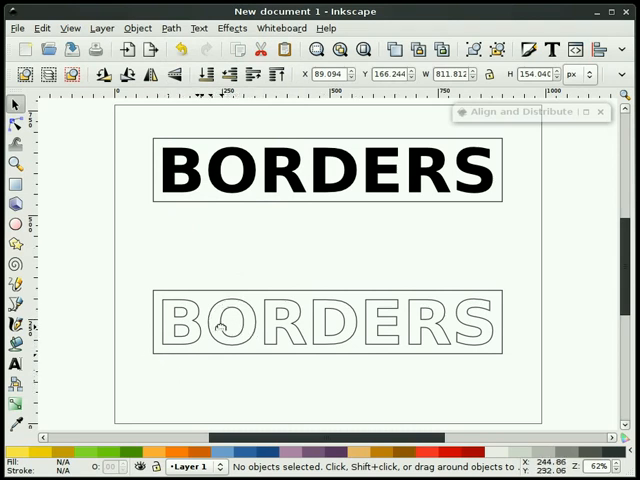
# Select all nodes of the combined path and drag the top middle upward into an arch
pyautogui.click(323, 322)
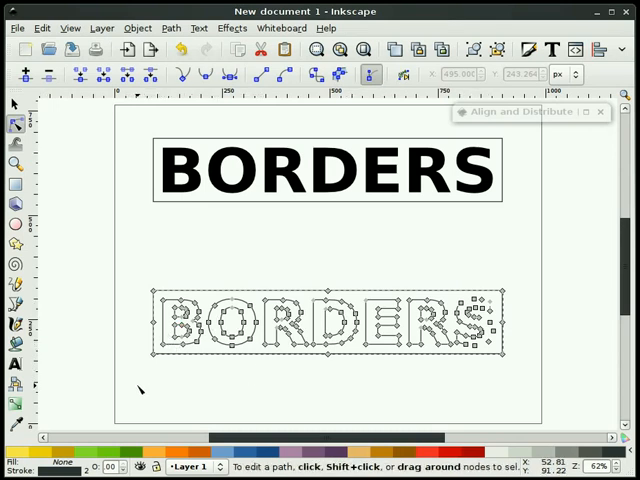
pyautogui.moveTo(140, 265); pyautogui.dragTo(525, 385)
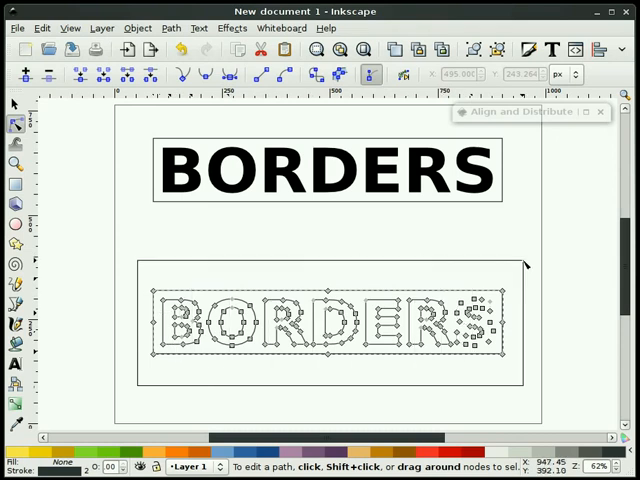
pyautogui.press('ctrl+a')
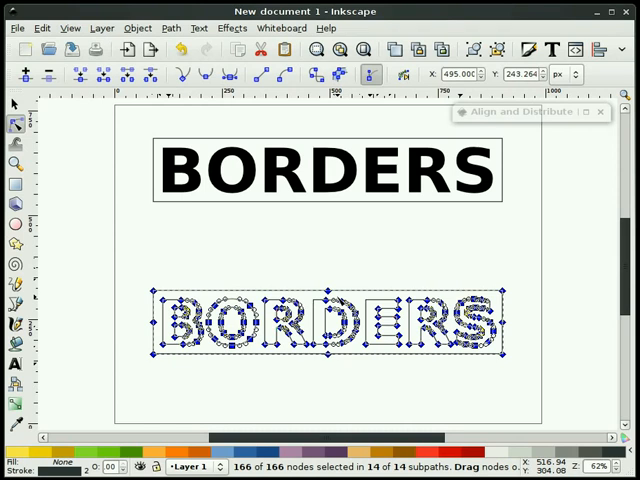
pyautogui.moveTo(355, 278)
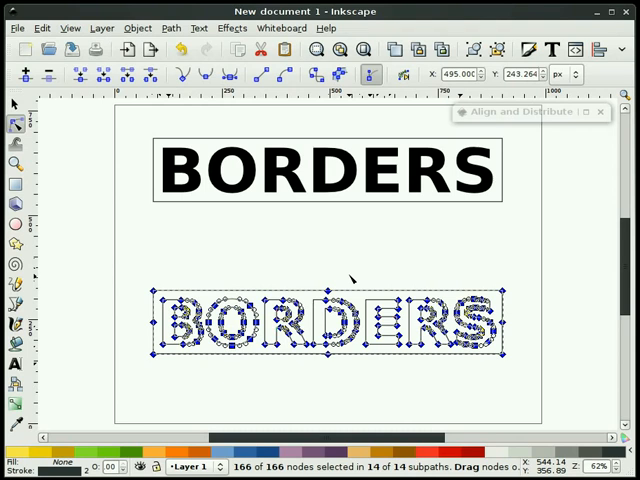
pyautogui.moveTo(360, 298)
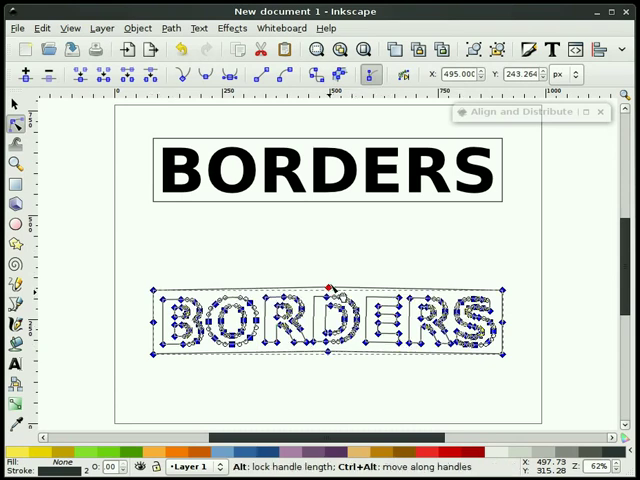
pyautogui.moveTo(325, 285); pyautogui.dragTo(325, 260)
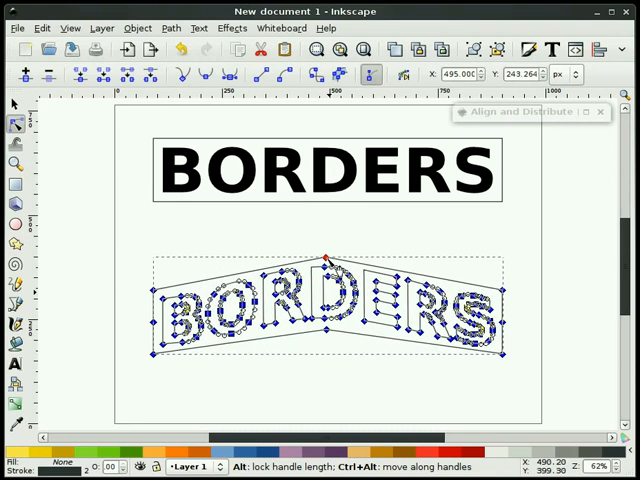
pyautogui.moveTo(325, 258); pyautogui.dragTo(325, 262)
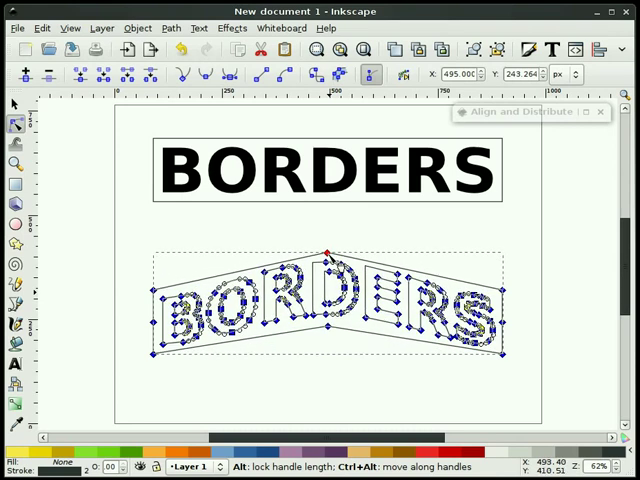
pyautogui.click(15, 104)
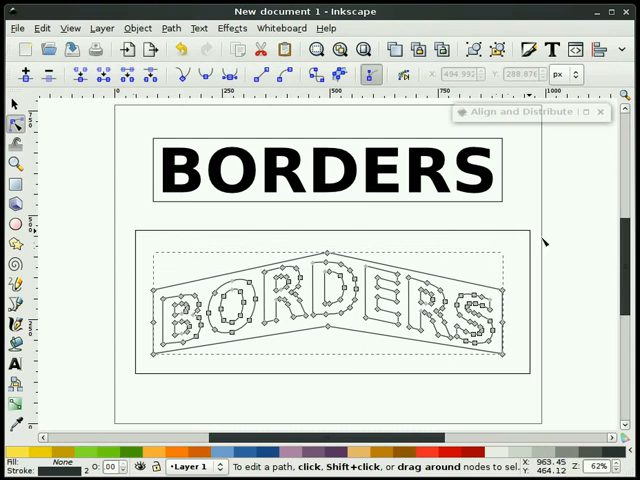
# Select all nodes and pull the bottom middle down into a downward point
pyautogui.press('ctrl+a')
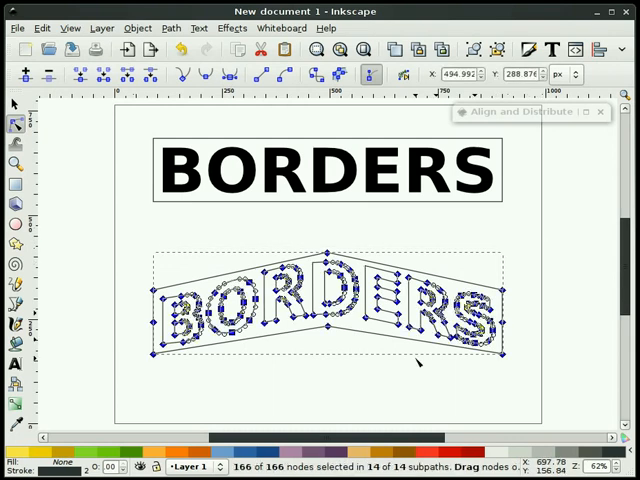
pyautogui.moveTo(358, 353)
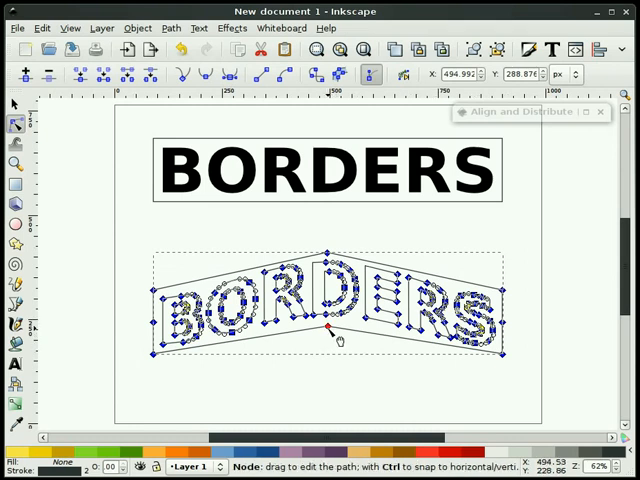
pyautogui.moveTo(330, 330); pyautogui.dragTo(330, 355)
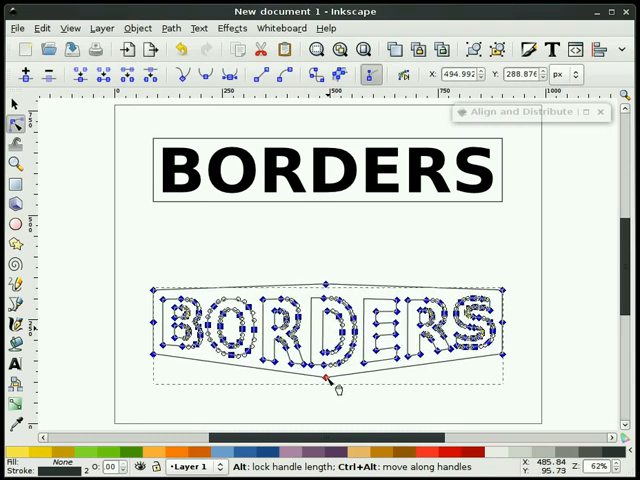
pyautogui.moveTo(330, 382); pyautogui.dragTo(325, 370)
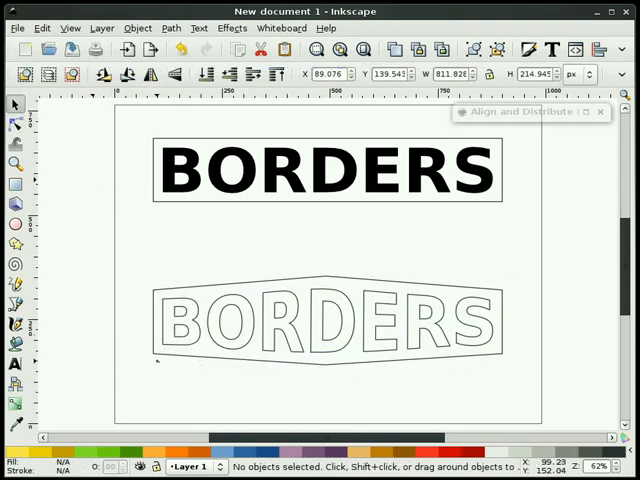
pyautogui.moveTo(490, 350)
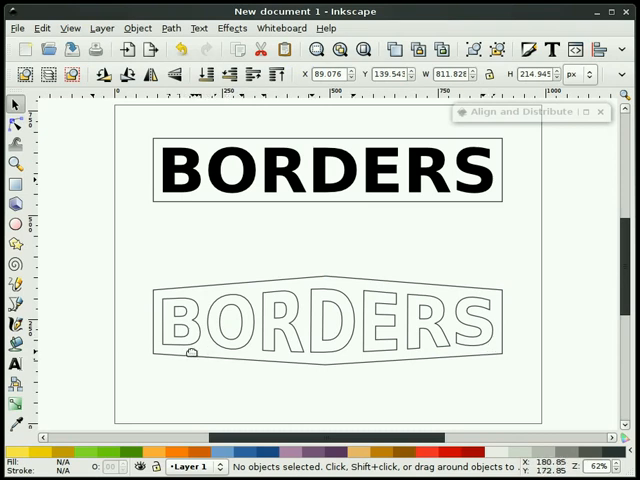
pyautogui.moveTo(242, 360)
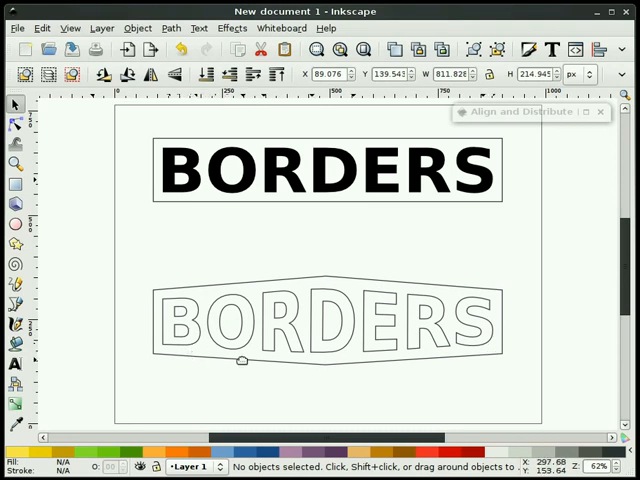
pyautogui.moveTo(245, 393)
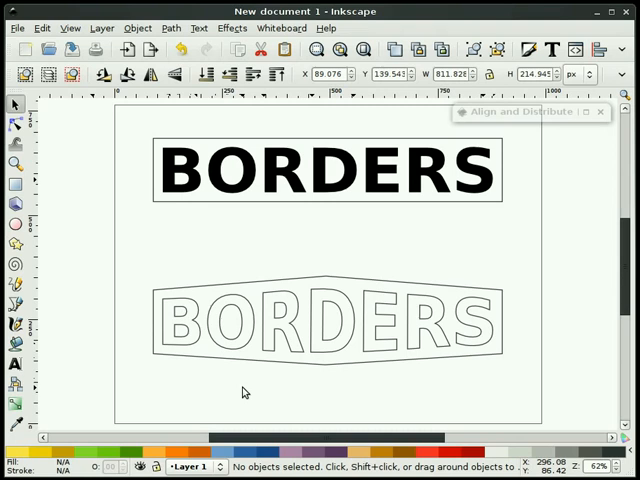
pyautogui.moveTo(291, 392)
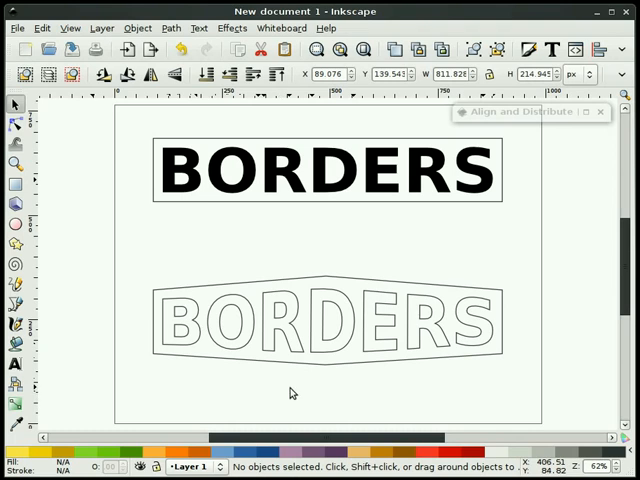
pyautogui.moveTo(326, 377)
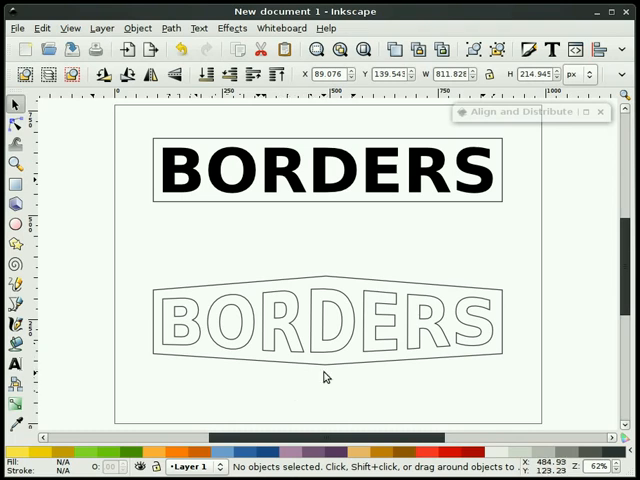
# Drag the border's top centre node higher and bottom centre node lower
pyautogui.click(328, 325)
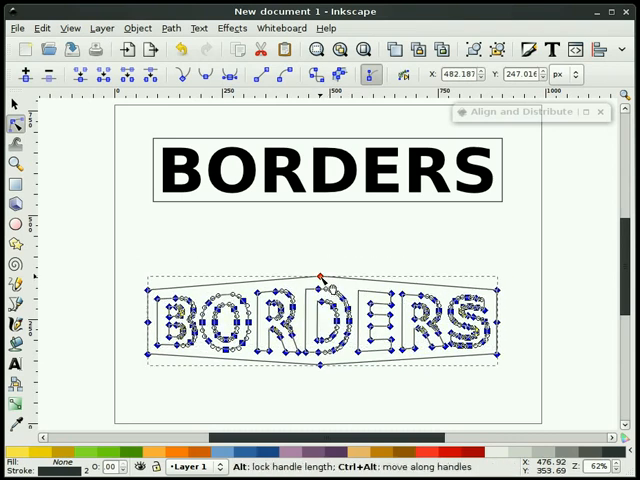
pyautogui.moveTo(322, 275); pyautogui.dragTo(322, 255)
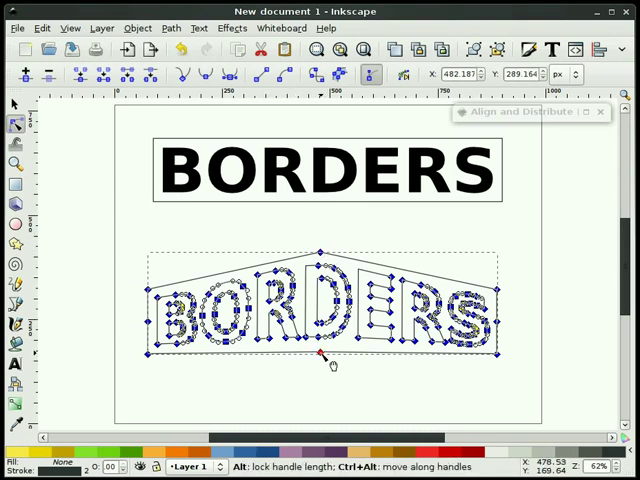
pyautogui.moveTo(322, 357); pyautogui.dragTo(322, 400)
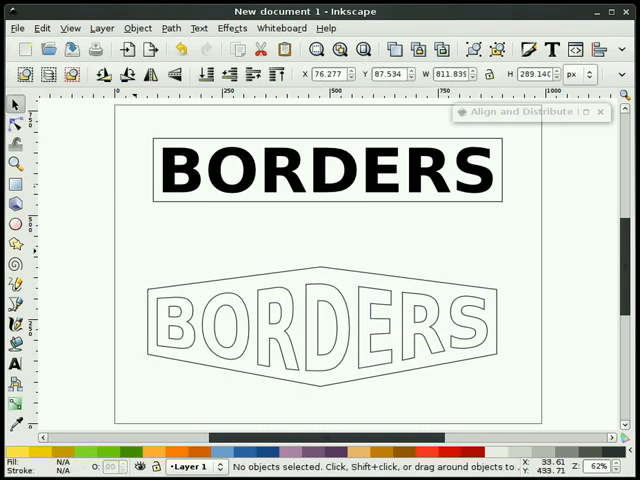
pyautogui.moveTo(35, 330)
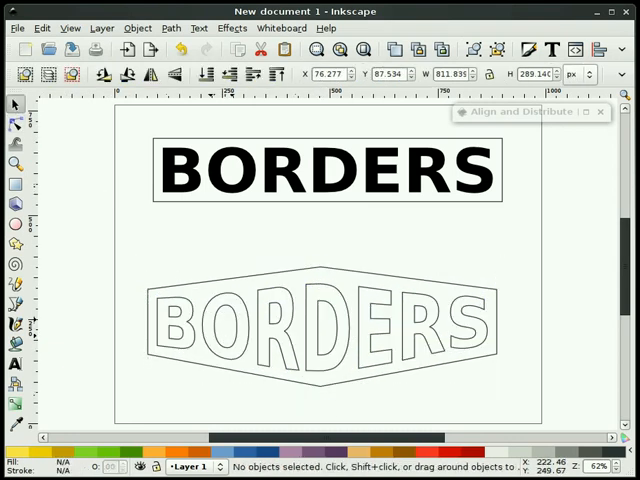
pyautogui.moveTo(190, 295)
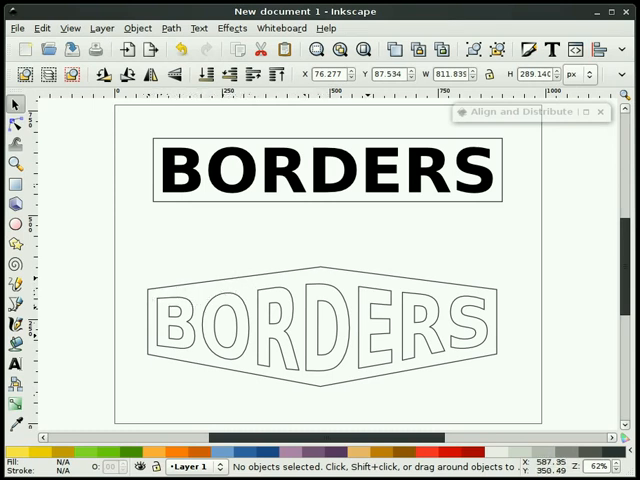
pyautogui.moveTo(405, 388)
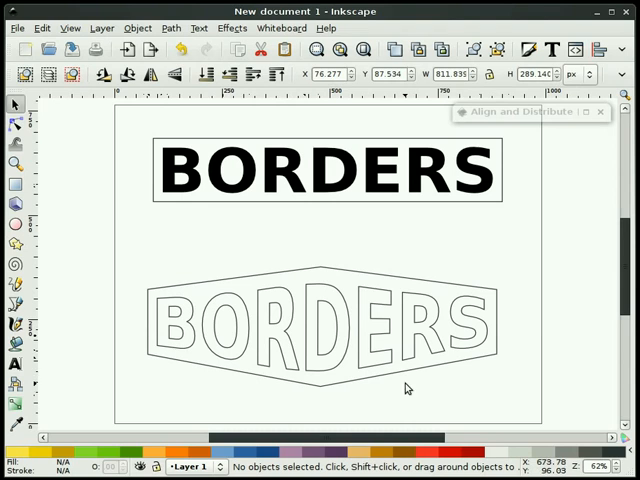
pyautogui.moveTo(17, 307)
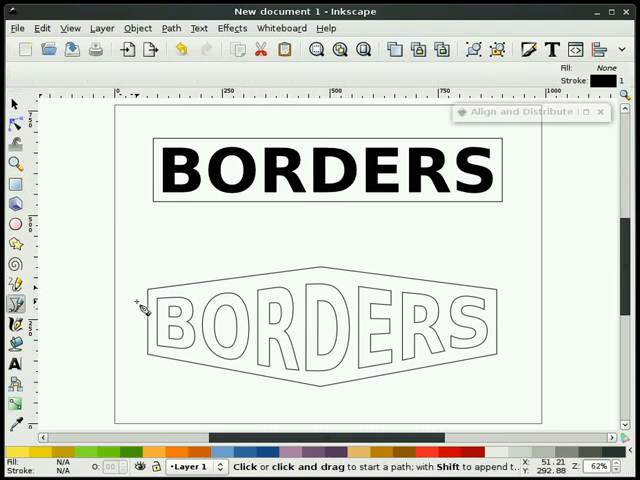
pyautogui.click(136, 303)
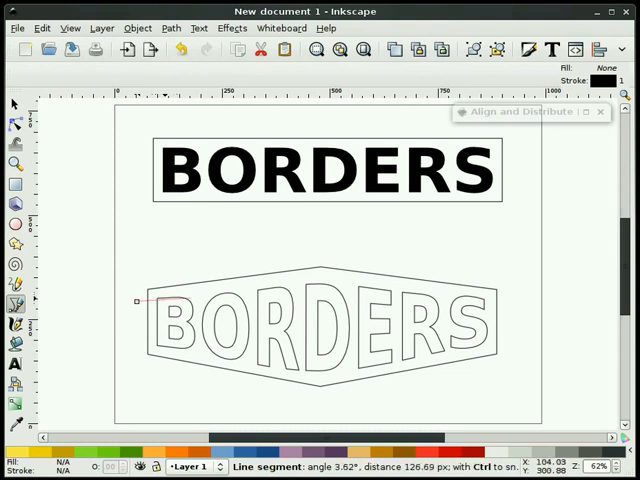
pyautogui.moveTo(445, 270)
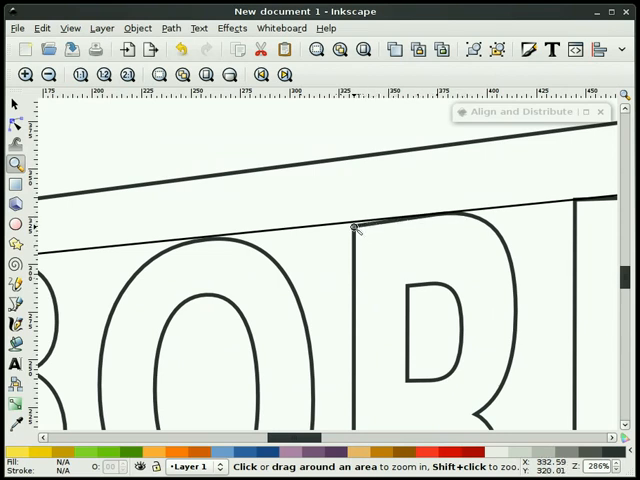
pyautogui.click(15, 104)
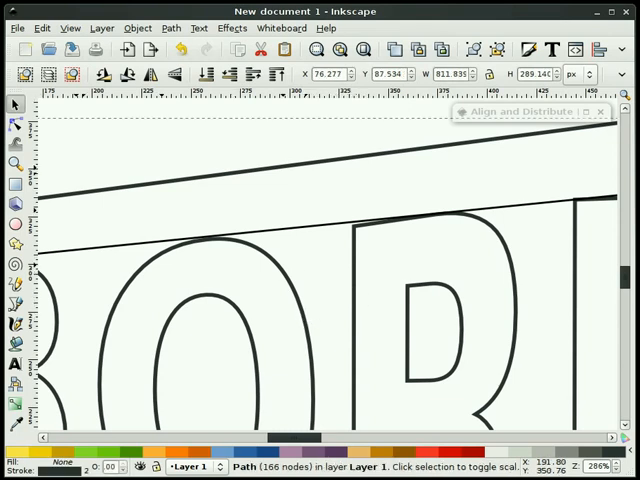
pyautogui.click(15, 122)
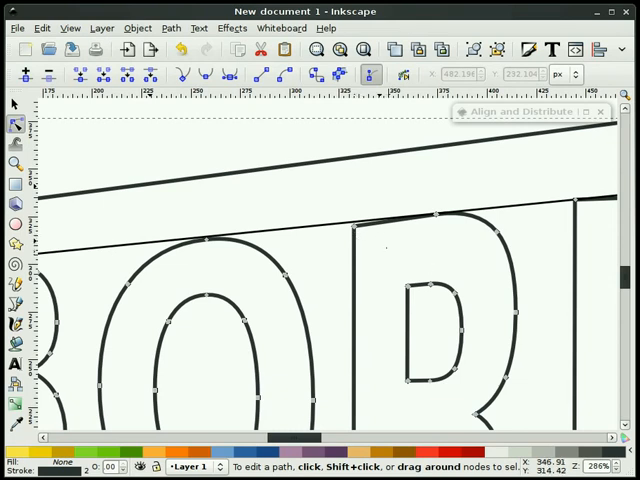
pyautogui.moveTo(332, 272)
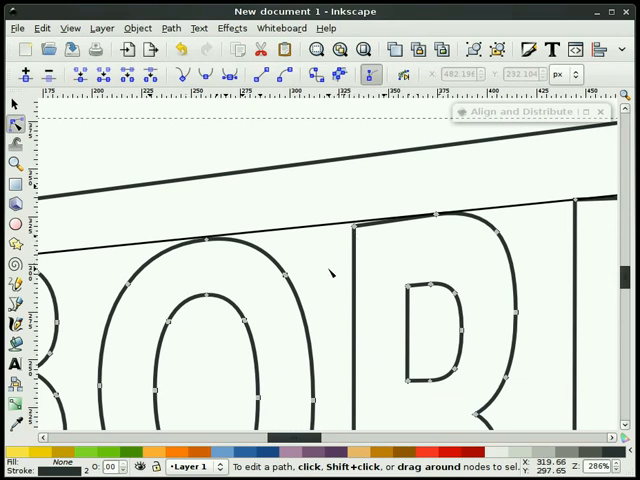
pyautogui.click(355, 227)
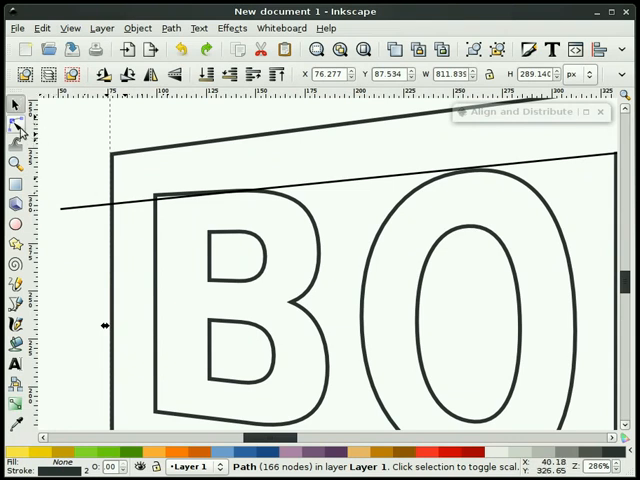
pyautogui.click(16, 123)
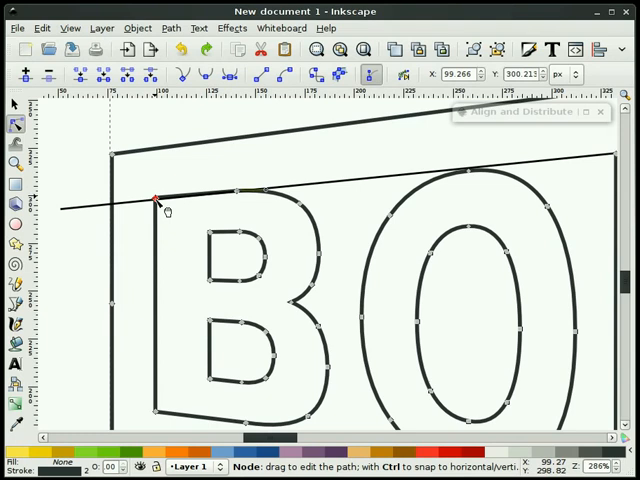
pyautogui.click(155, 198)
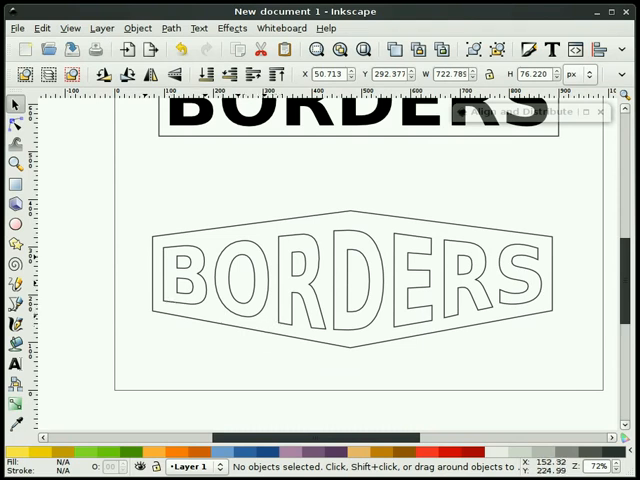
pyautogui.moveTo(210, 242)
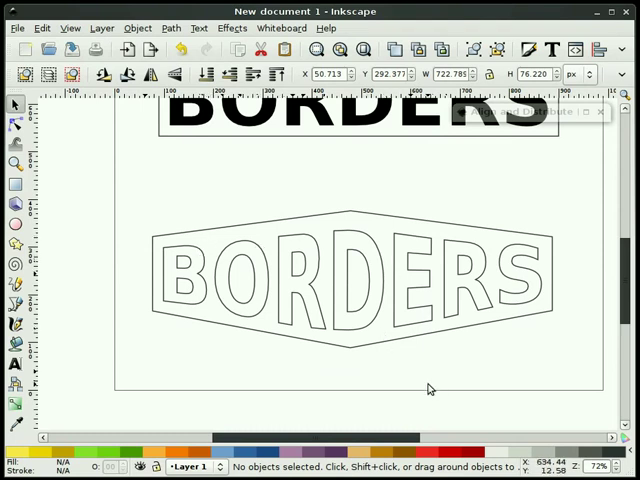
pyautogui.moveTo(375, 345)
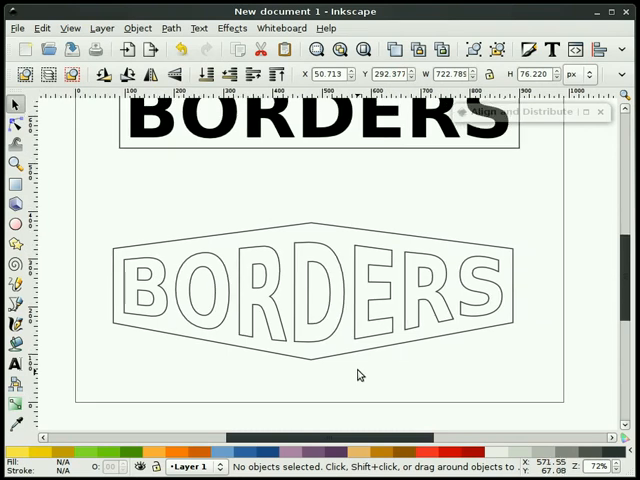
pyautogui.moveTo(347, 373)
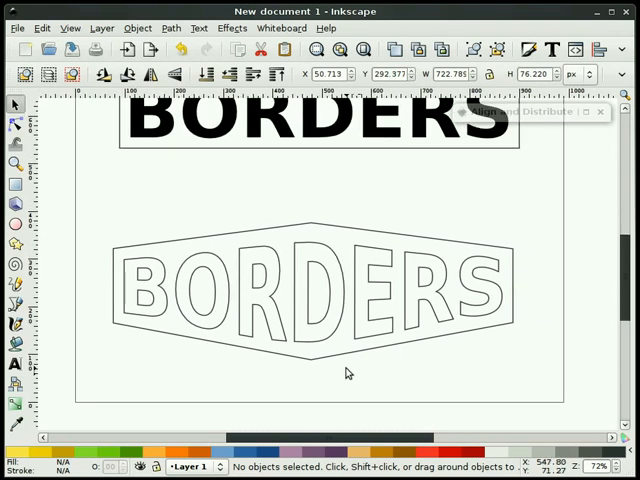
pyautogui.moveTo(347, 357)
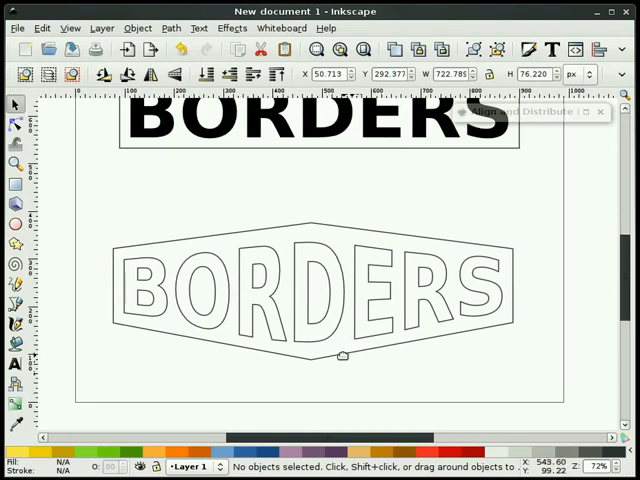
# Break apart the warped object and delete the surrounding border shape
pyautogui.click(310, 300)
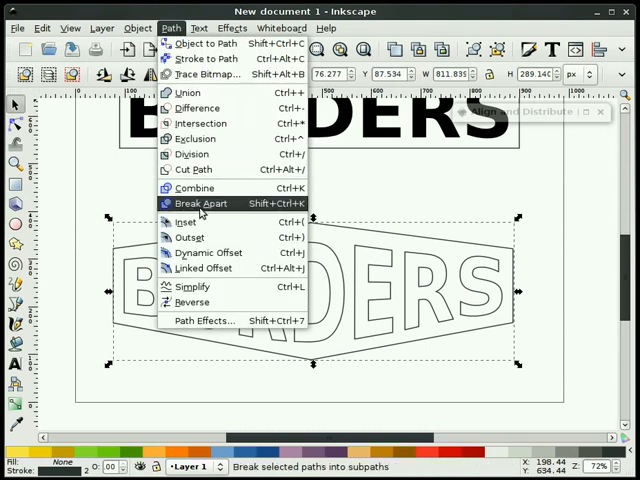
pyautogui.click(200, 203)
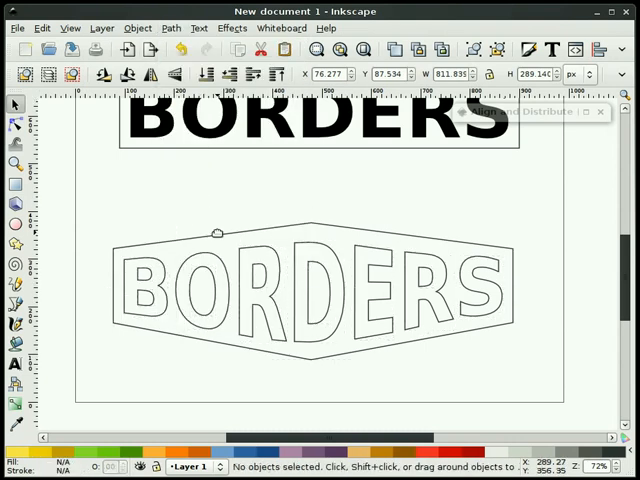
pyautogui.click(300, 290)
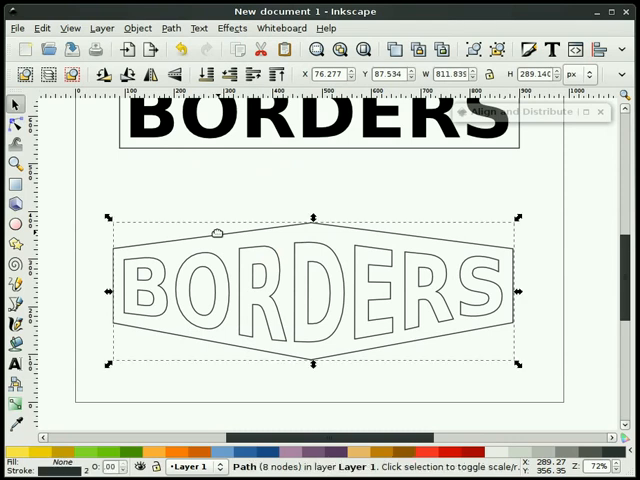
pyautogui.click(220, 238)
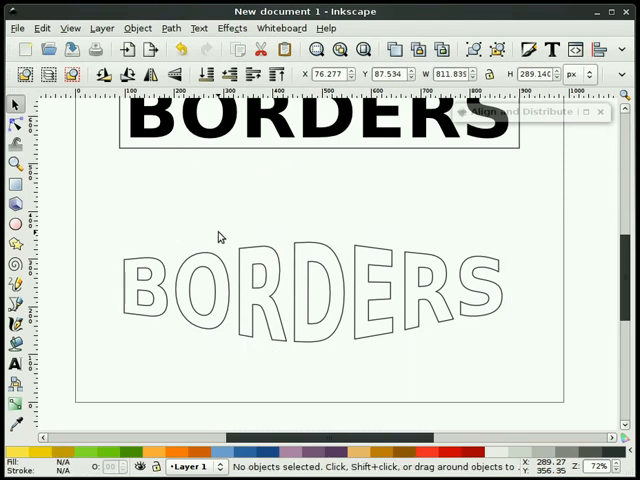
pyautogui.moveTo(114, 371)
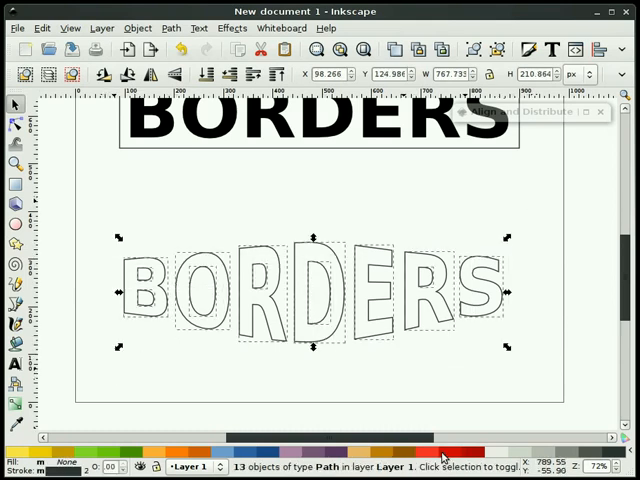
pyautogui.moveTo(555, 311)
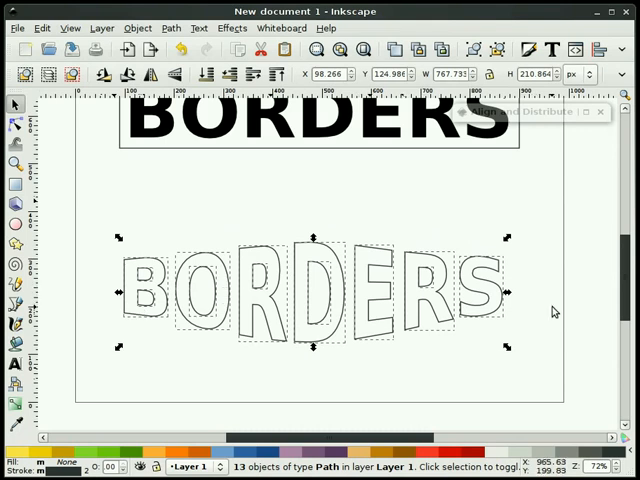
pyautogui.moveTo(435, 456)
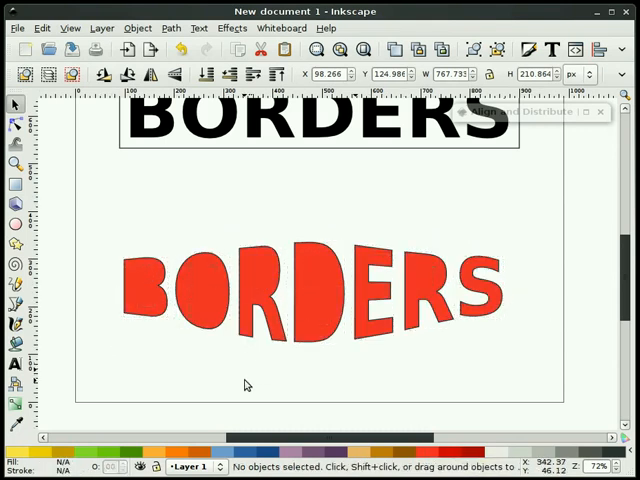
pyautogui.moveTo(128, 340)
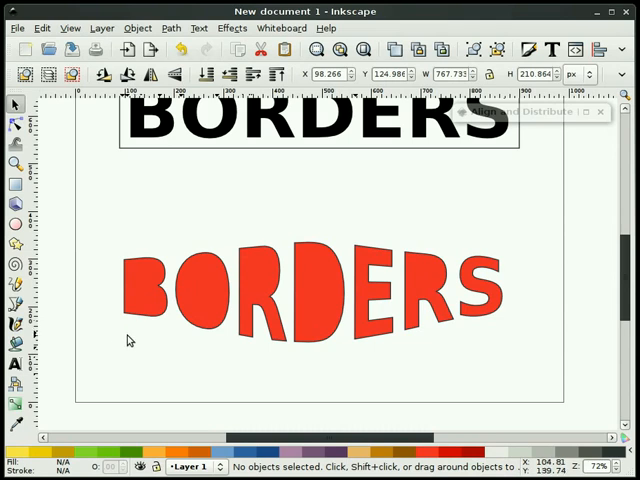
# Combine each warped letter (B, O, R, D, R) with its inner piece, then group all seven letters
pyautogui.click(143, 295)
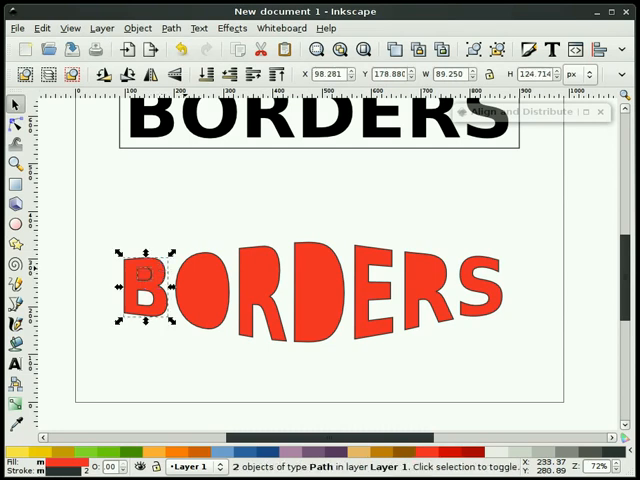
pyautogui.click(170, 28)
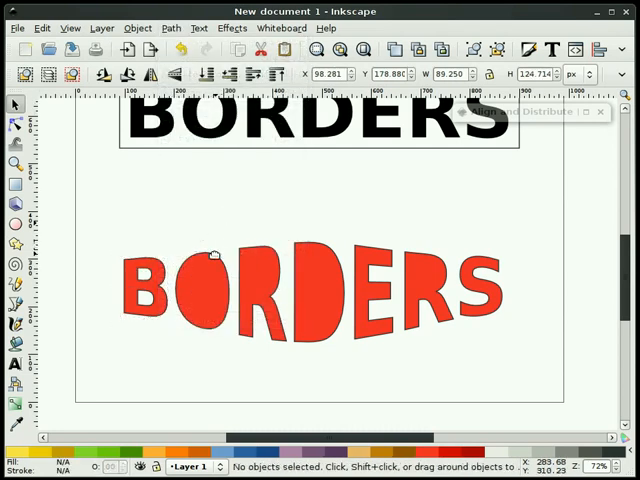
pyautogui.click(200, 295)
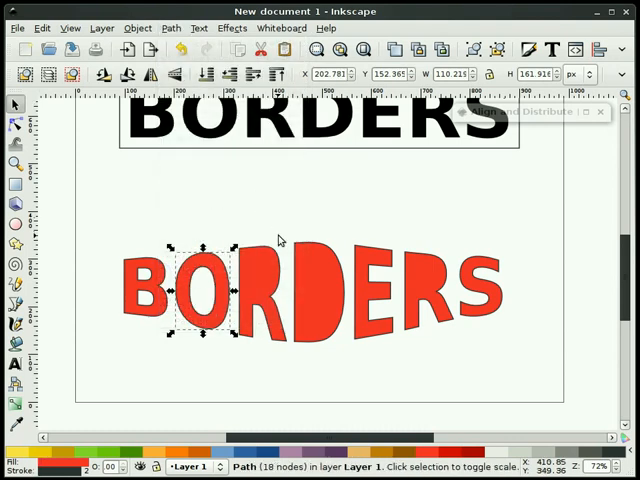
pyautogui.click(262, 282)
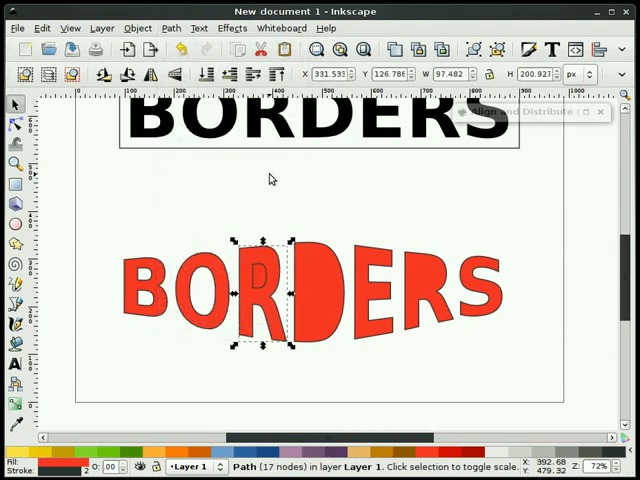
pyautogui.click(263, 290)
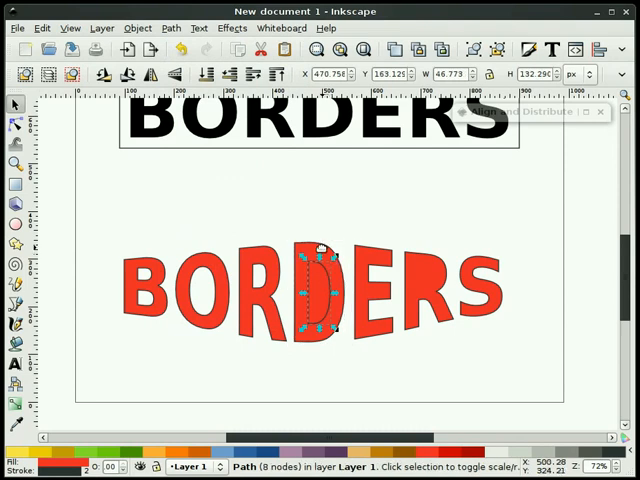
pyautogui.click(170, 27)
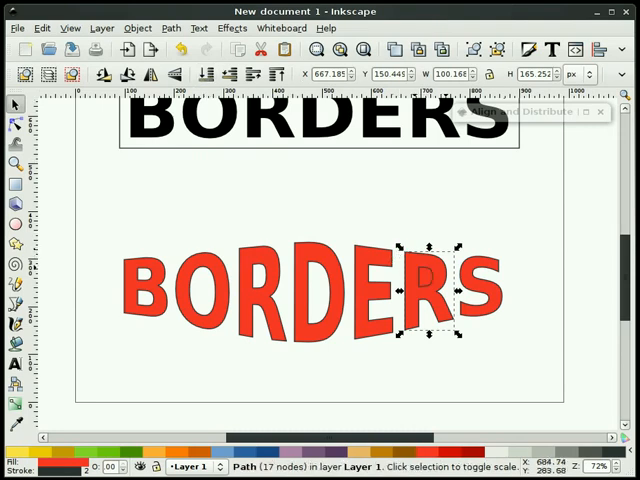
pyautogui.click(440, 275)
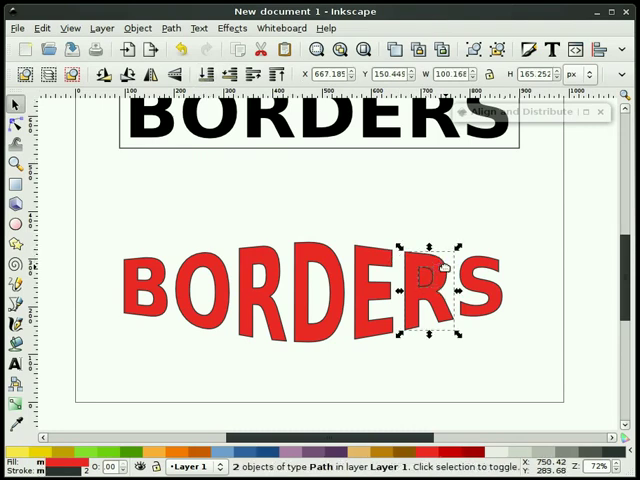
pyautogui.click(137, 28)
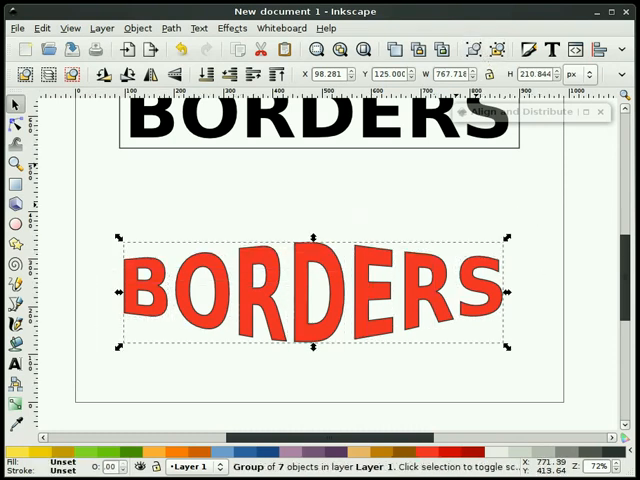
# Ungroup the seven red letters, combine them into one path, and drag it down
pyautogui.click(105, 387)
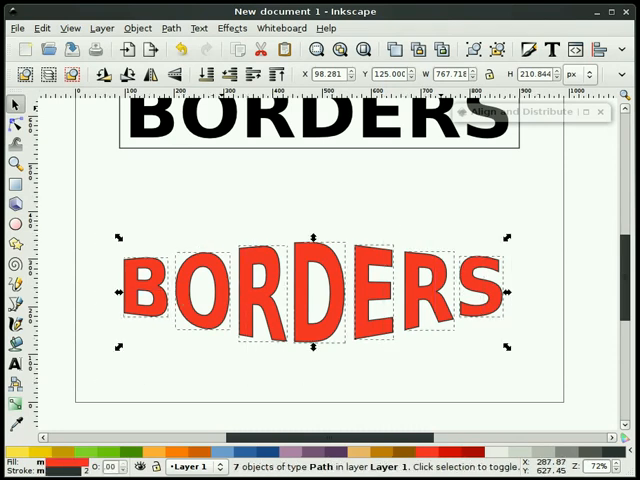
pyautogui.click(170, 27)
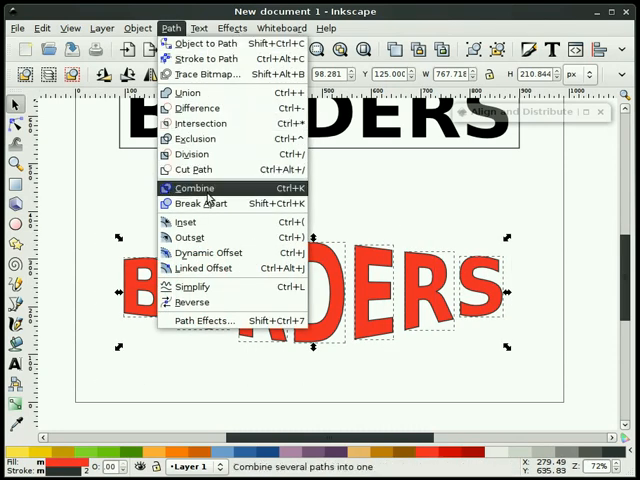
pyautogui.click(195, 188)
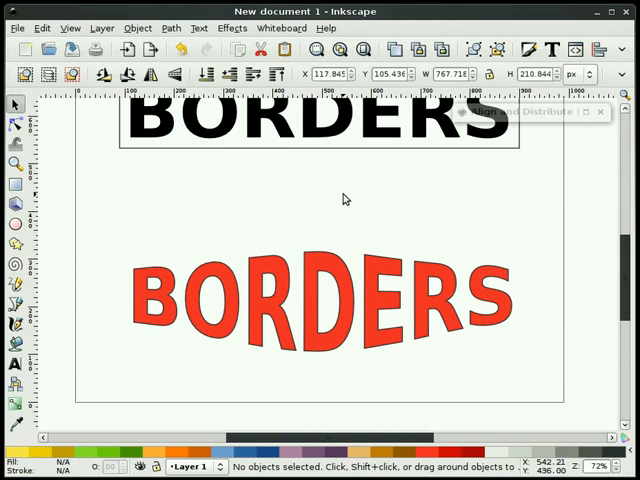
pyautogui.click(330, 305)
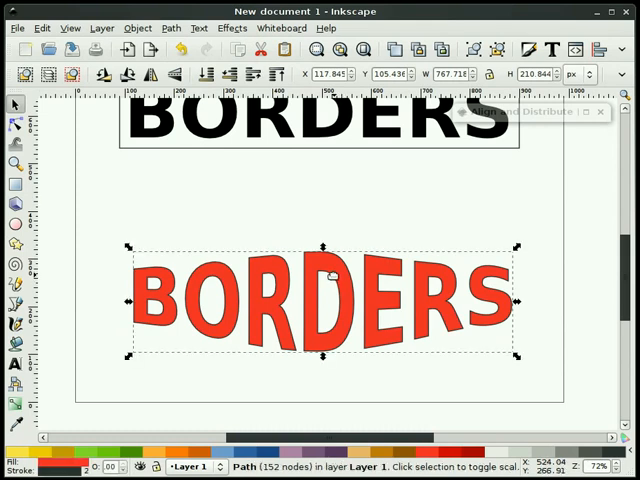
pyautogui.moveTo(320, 300); pyautogui.dragTo(330, 430)
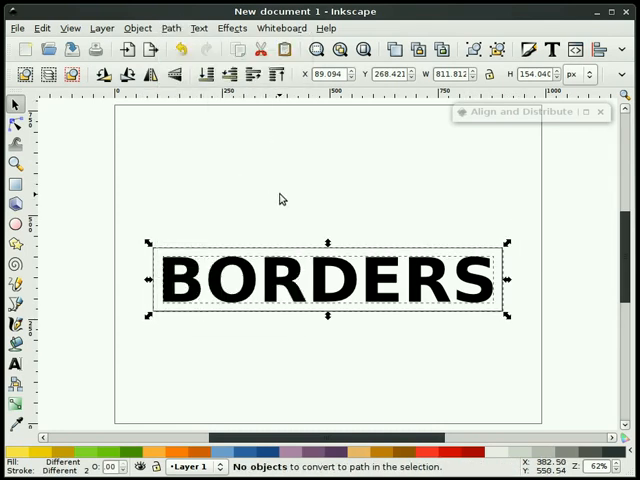
# Inspect the border rectangle's nodes, then select the black BORDERS text and rectangle together
pyautogui.click(281, 198)
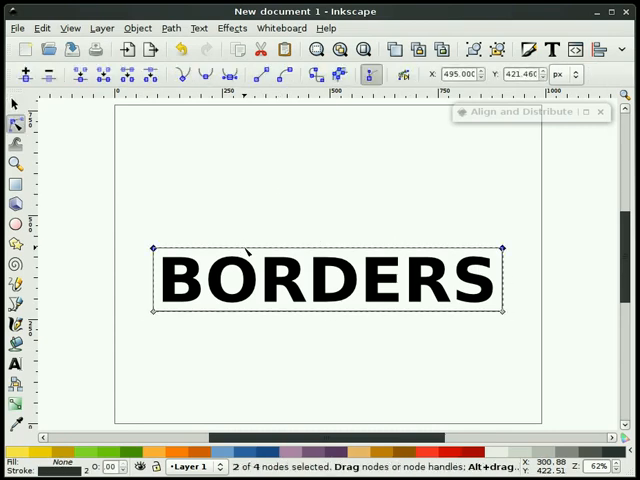
pyautogui.moveTo(30, 120)
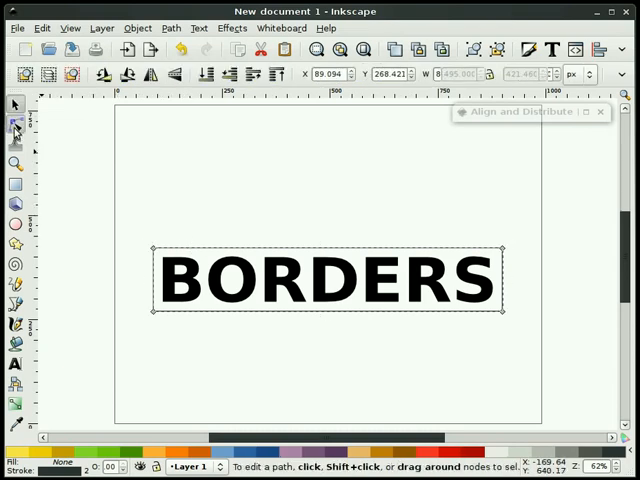
pyautogui.click(15, 123)
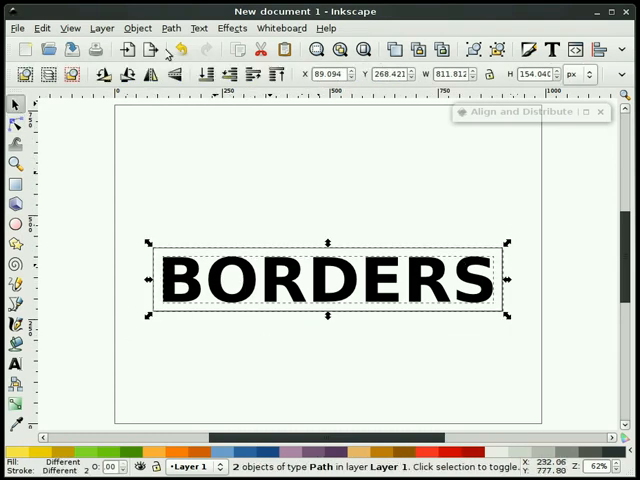
# Combine the black text and rectangle, then drag the border's middle outward to bulge the letters
pyautogui.click(170, 27)
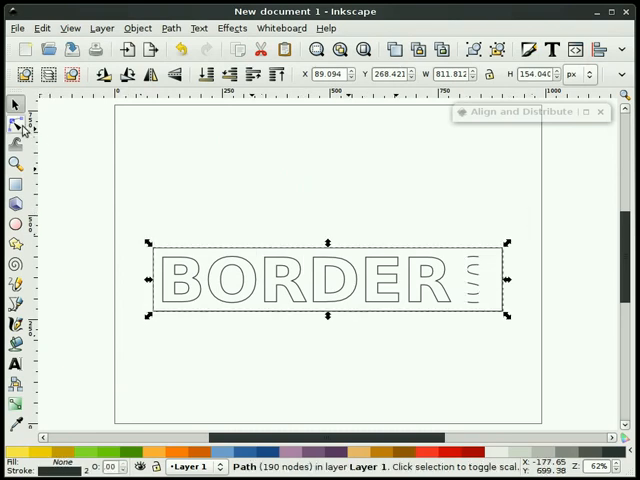
pyautogui.click(15, 123)
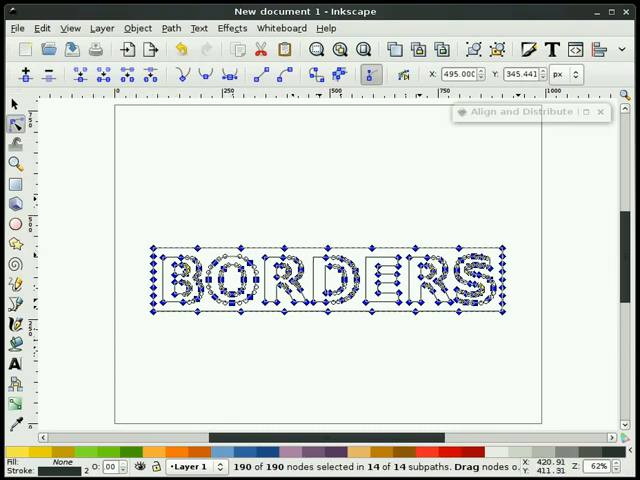
pyautogui.moveTo(394, 337)
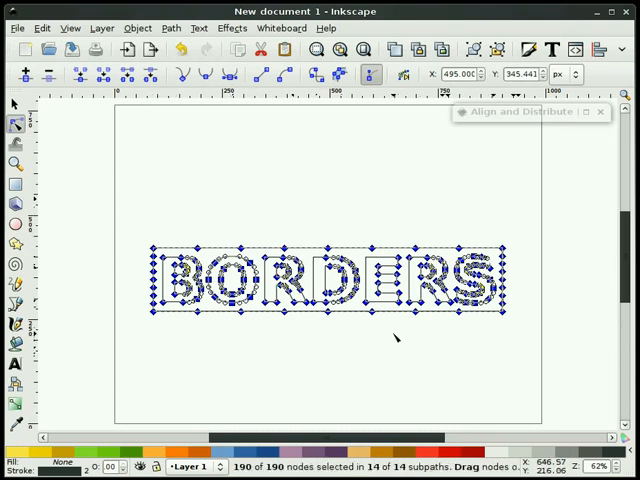
pyautogui.moveTo(393, 338)
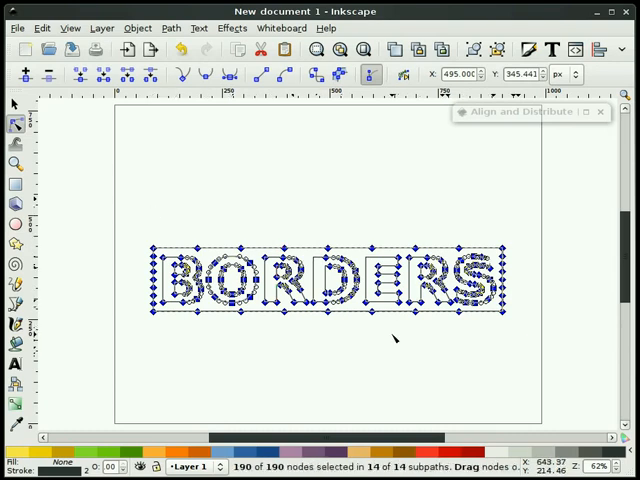
pyautogui.moveTo(370, 288)
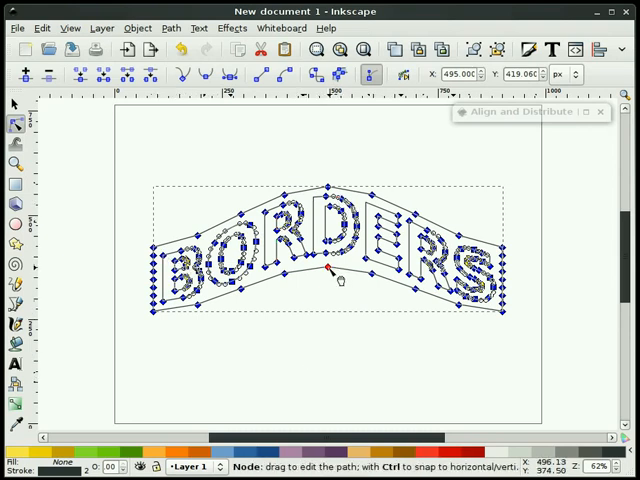
pyautogui.moveTo(328, 271); pyautogui.dragTo(328, 356)
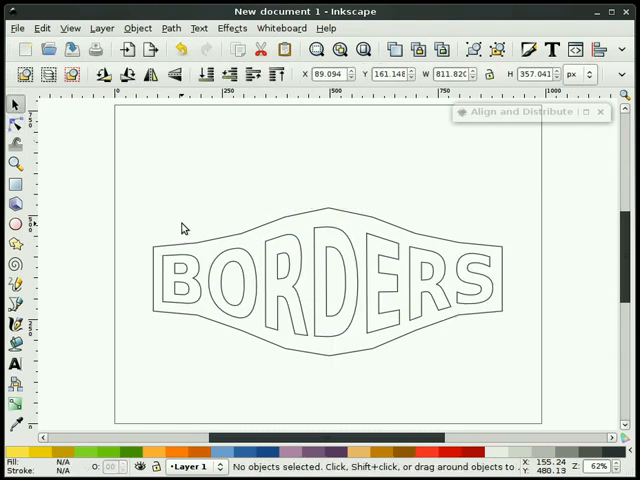
pyautogui.moveTo(325, 377)
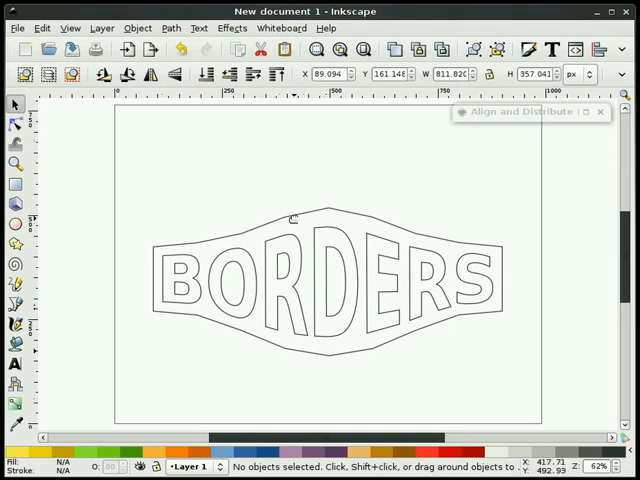
pyautogui.moveTo(347, 211)
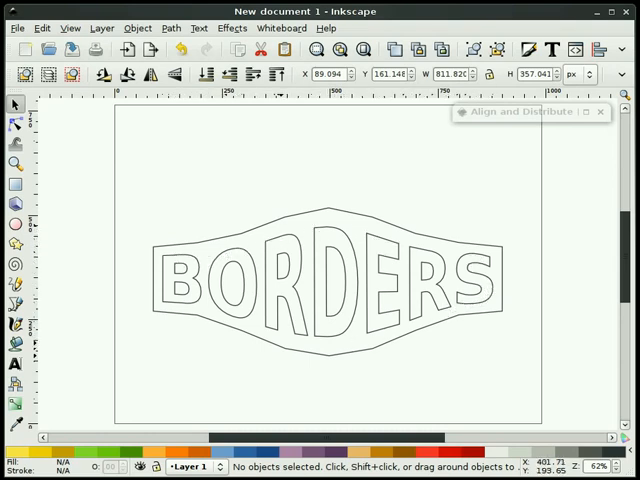
pyautogui.moveTo(256, 376)
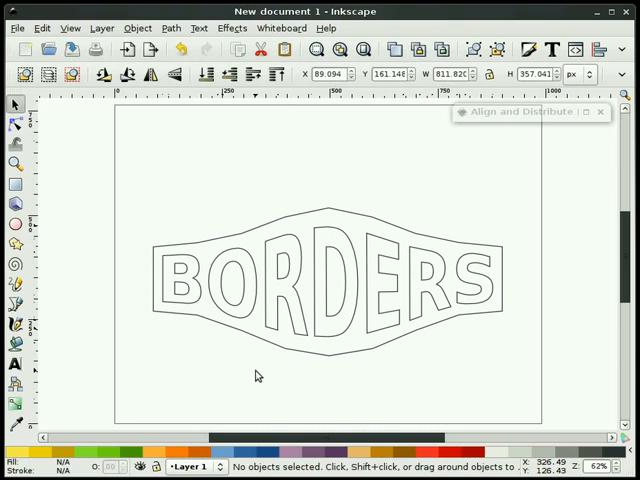
pyautogui.moveTo(247, 393)
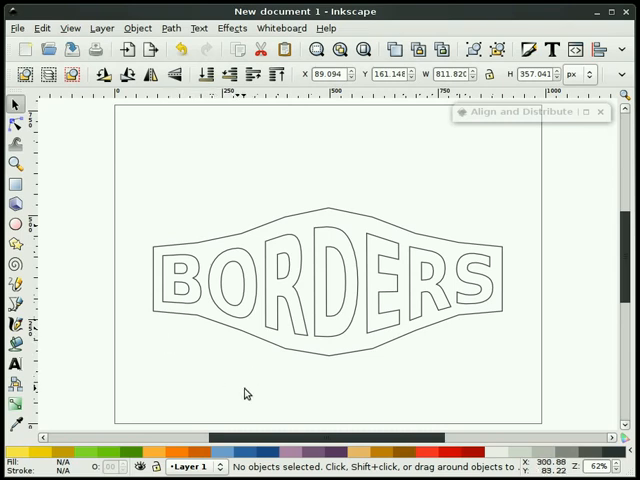
# Select the warped BORDERS shape and break it apart into separate pieces
pyautogui.click(327, 275)
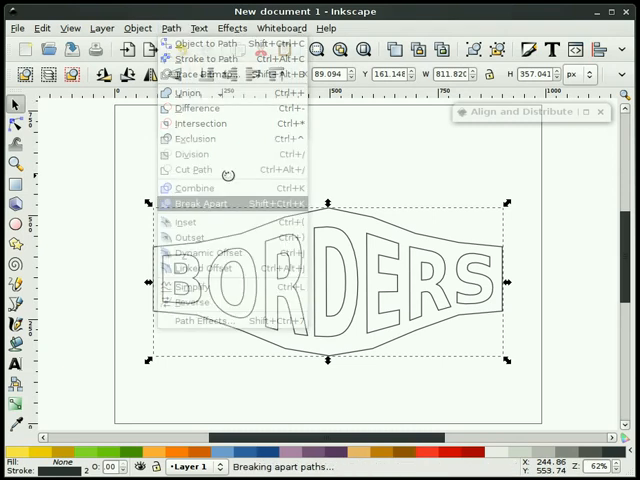
pyautogui.click(203, 203)
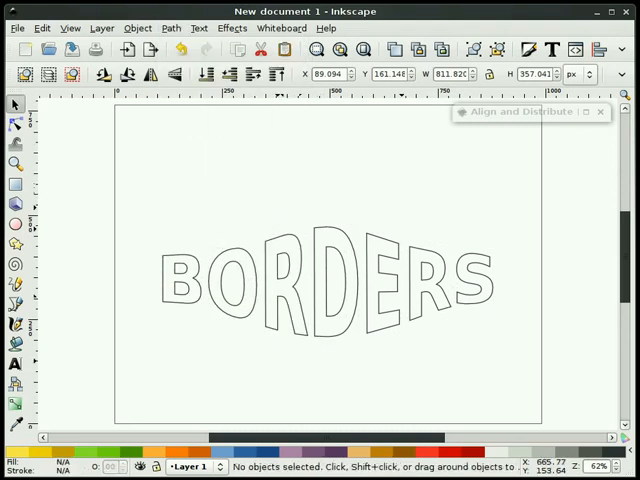
pyautogui.moveTo(440, 371)
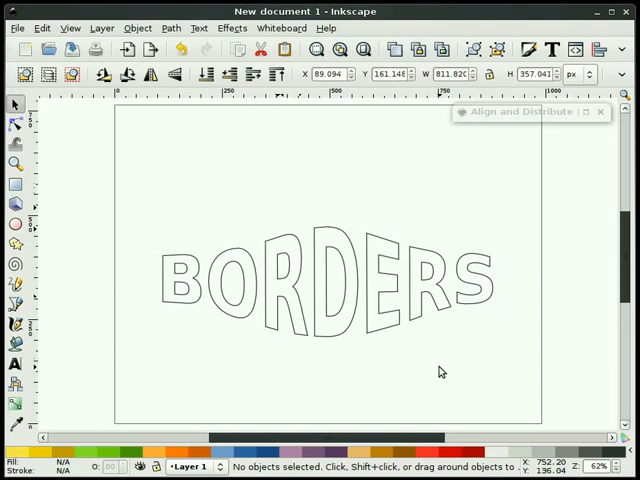